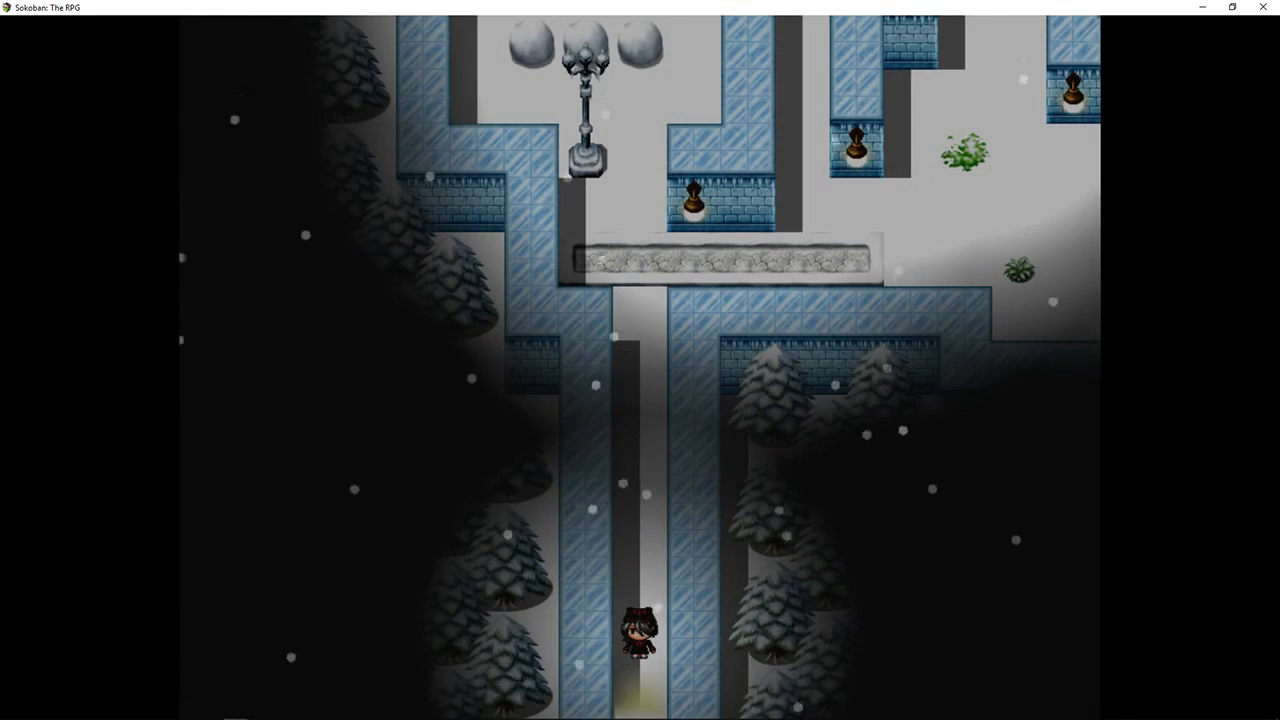
Step: Walk into the lamppost room and push its boulders, restarting the puzzle twice
key(Up)
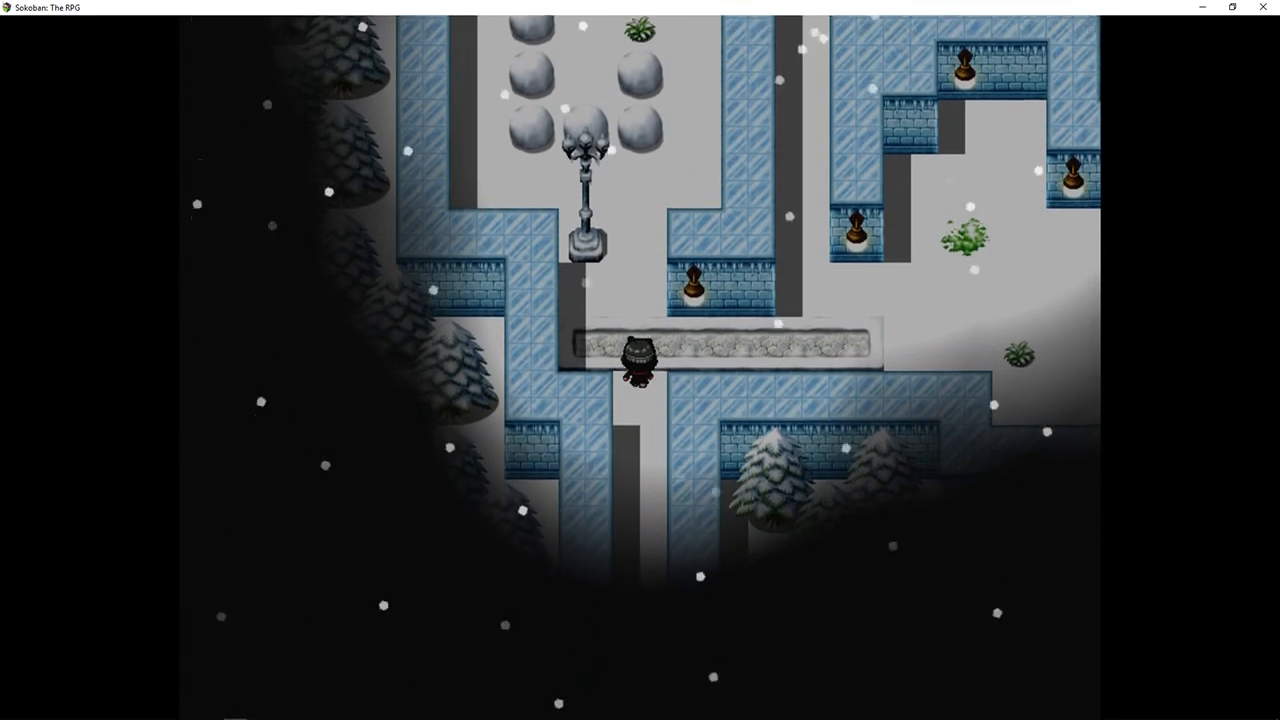
key(Up)
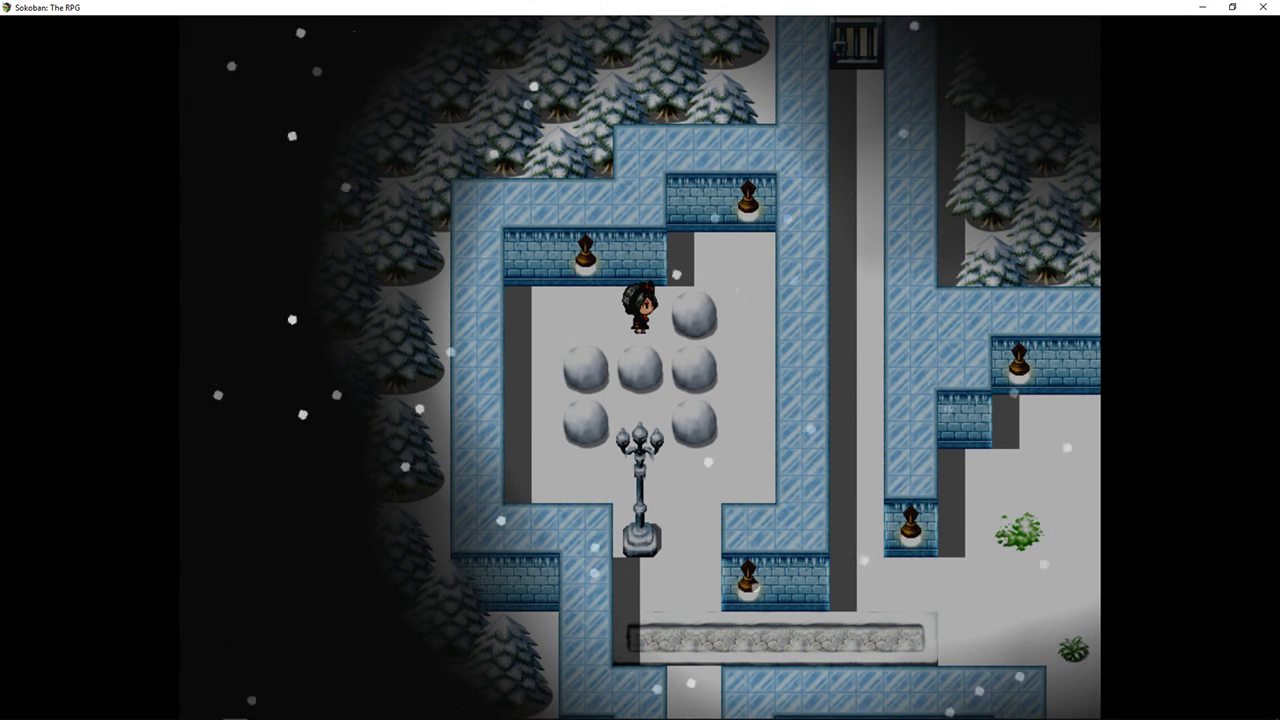
key(Down)
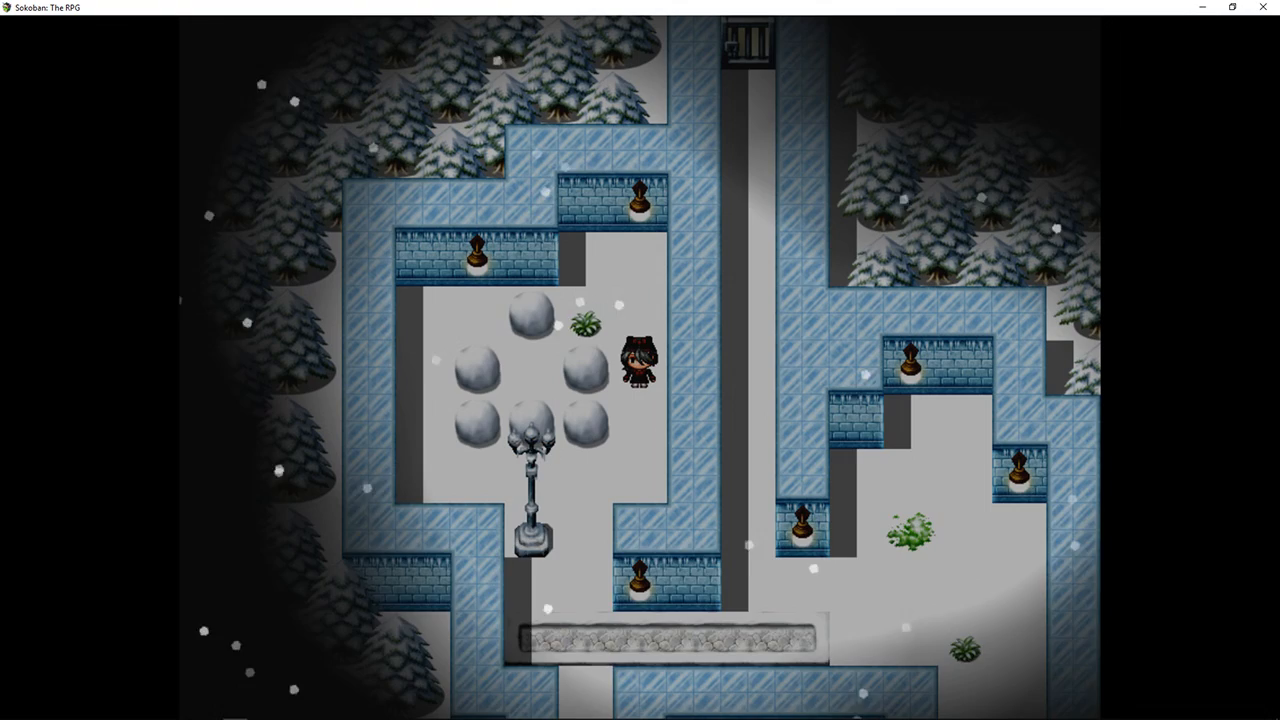
key(Down)
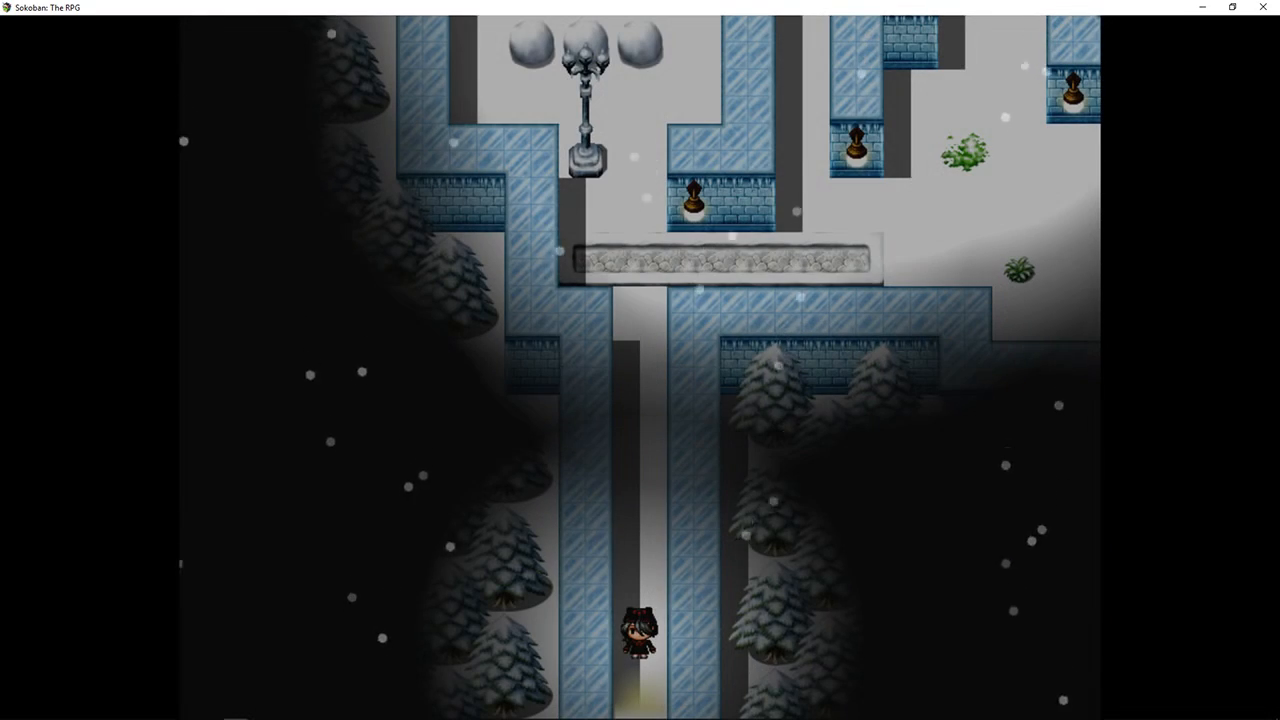
key(Up)
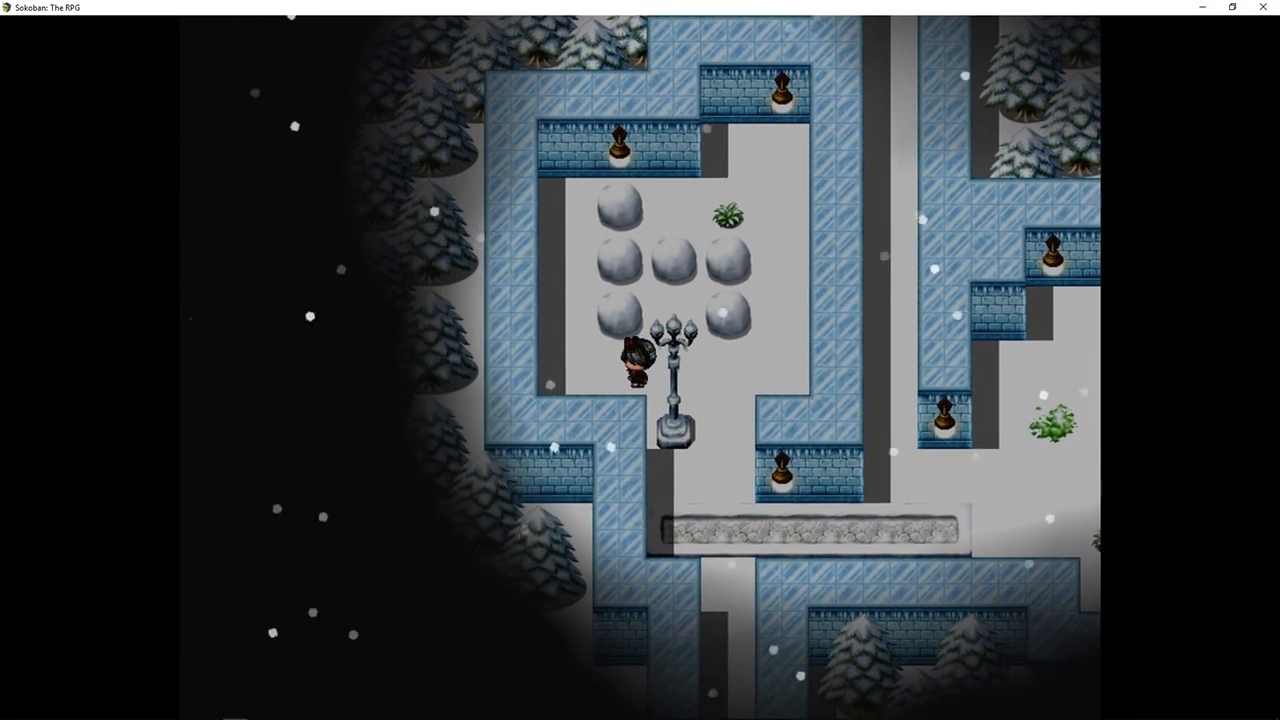
key(Up)
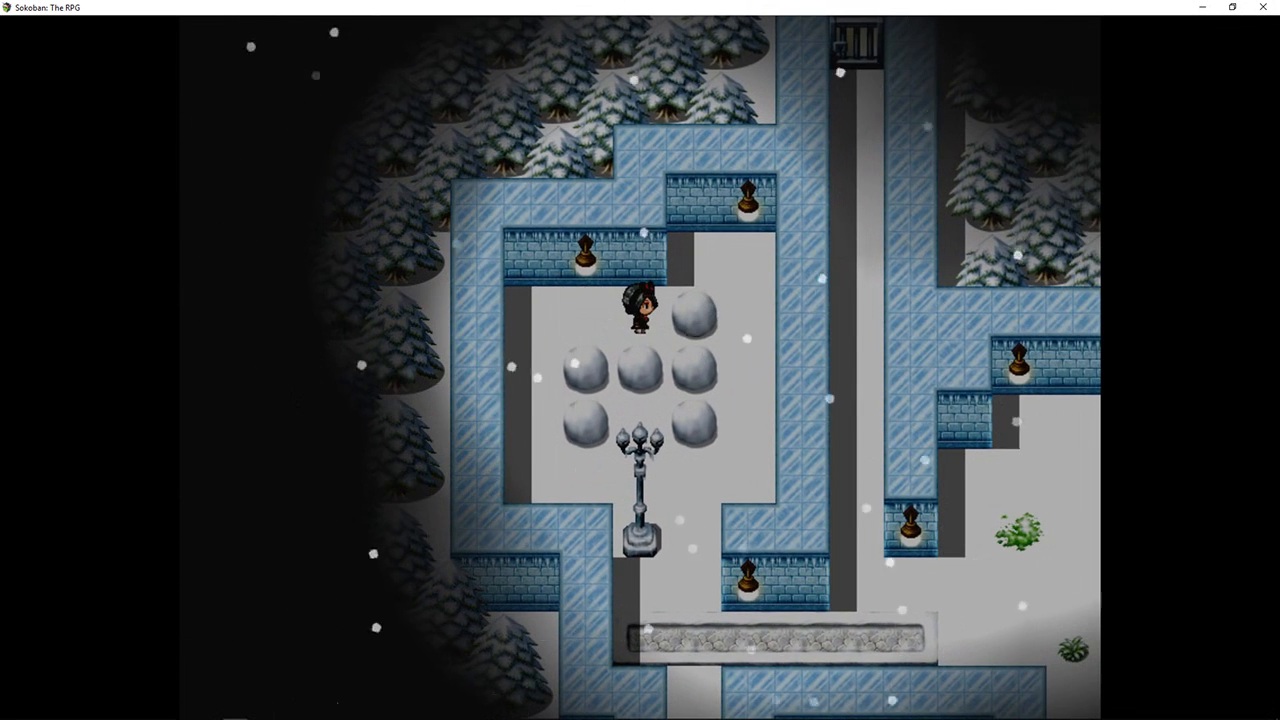
Step: Try a new boulder arrangement near the lamppost and push one boulder east along the path
key(Down)
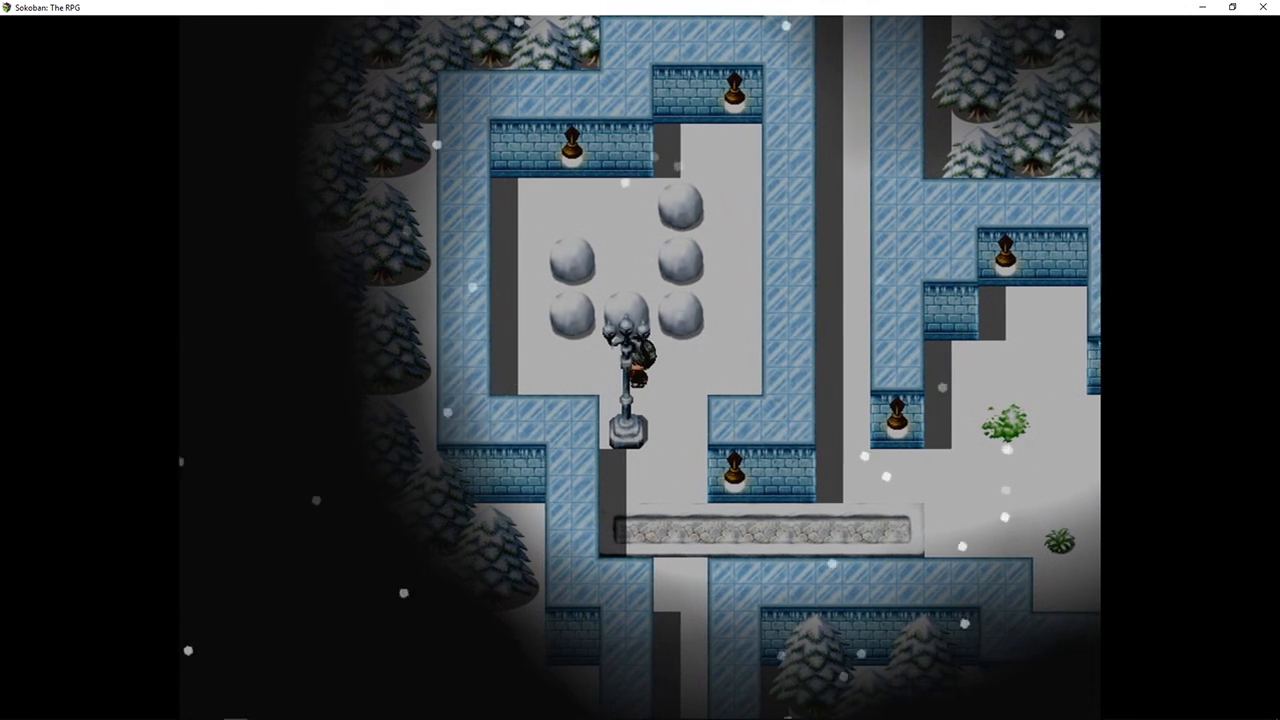
key(Up)
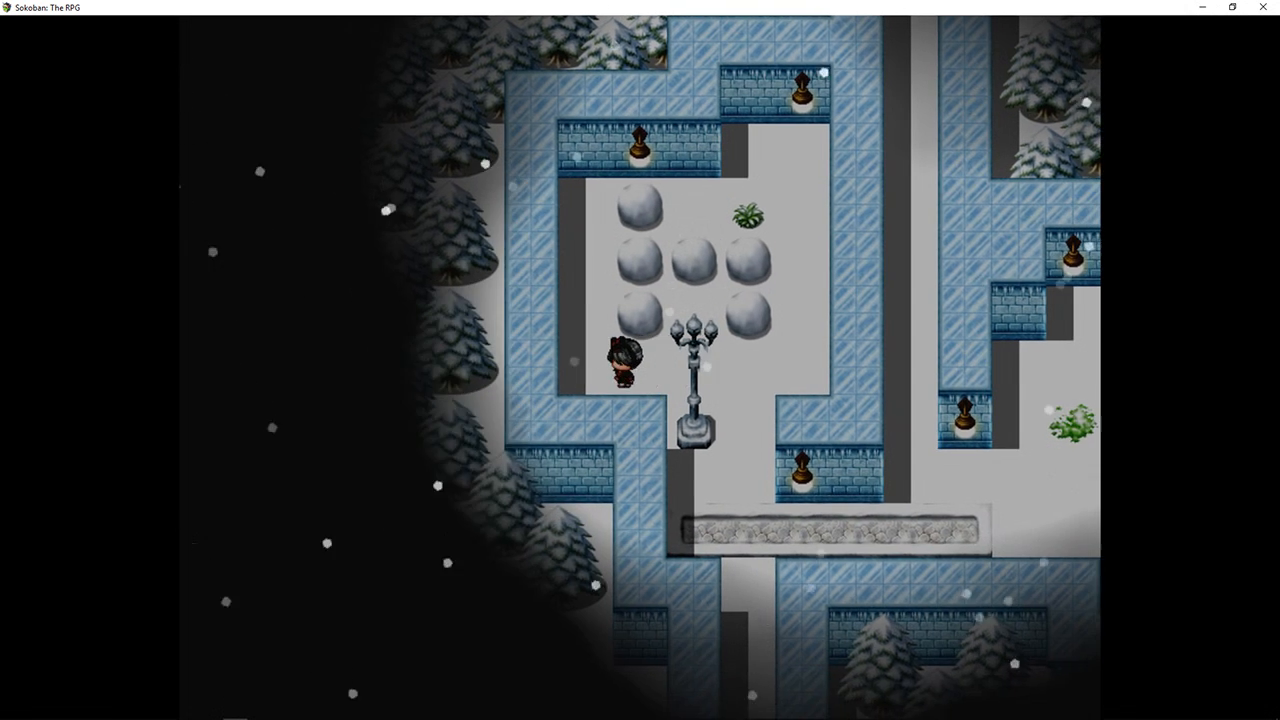
key(up)
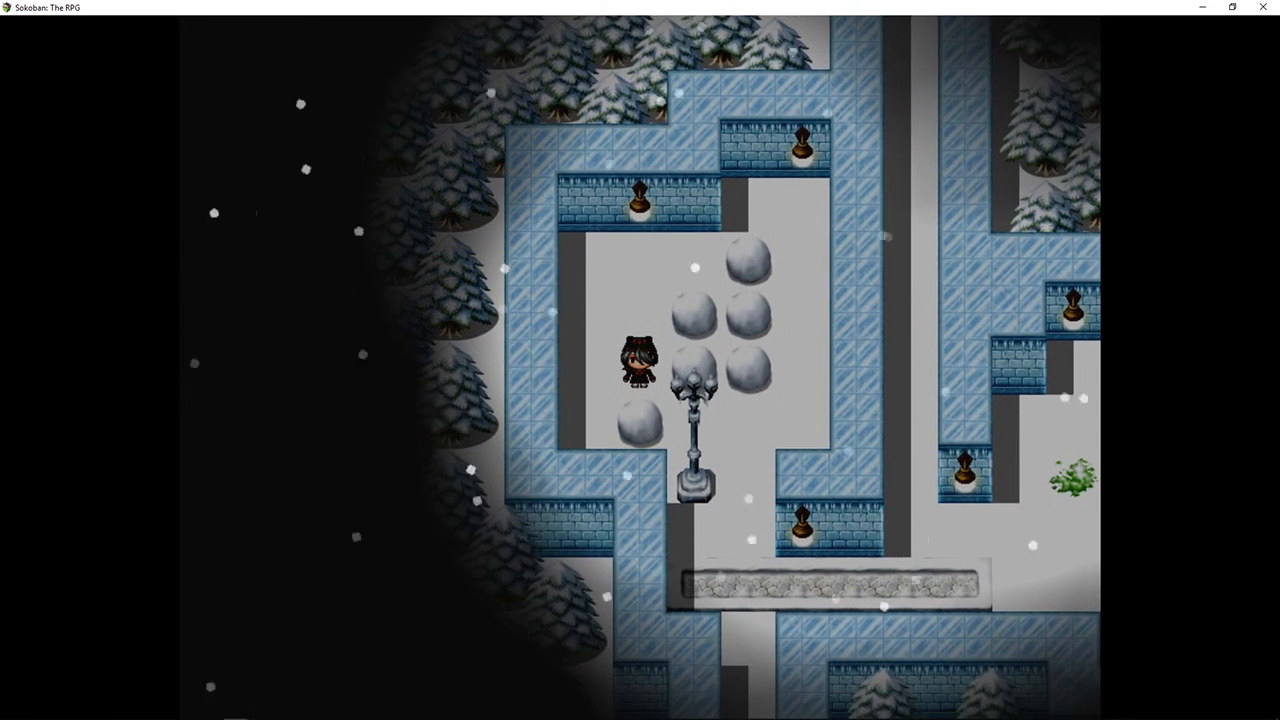
key(Down)
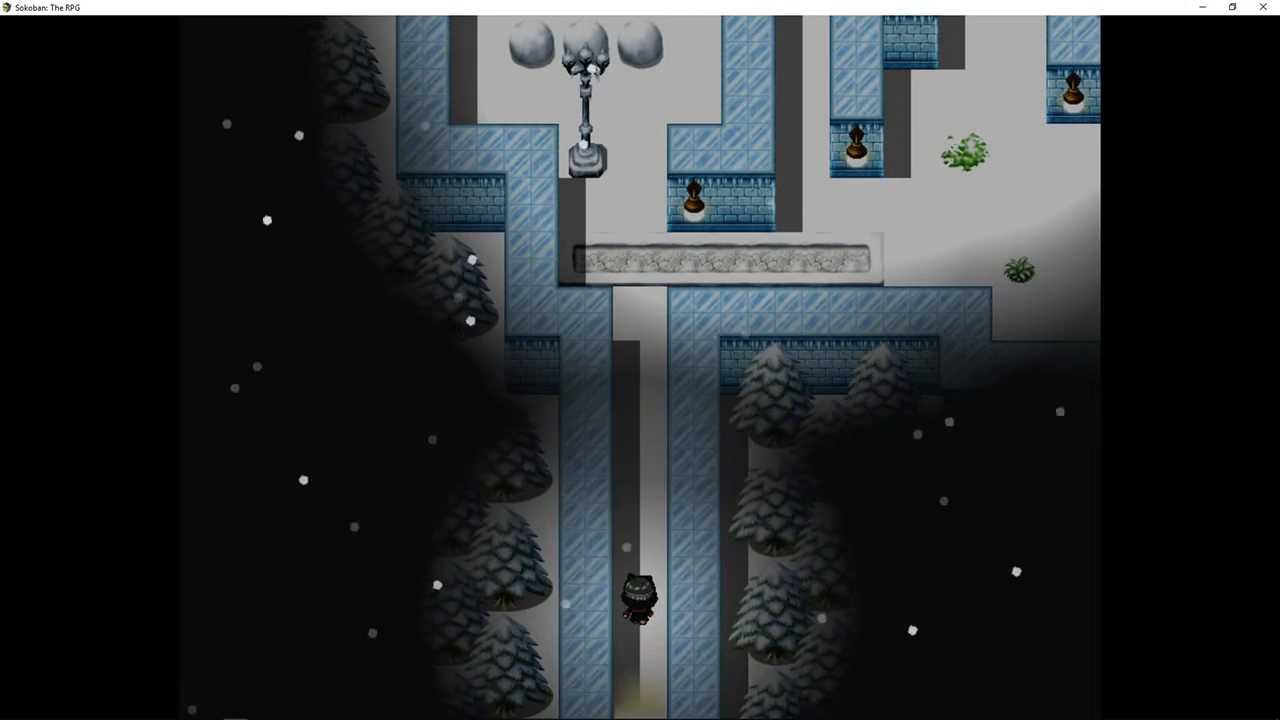
key(Up)
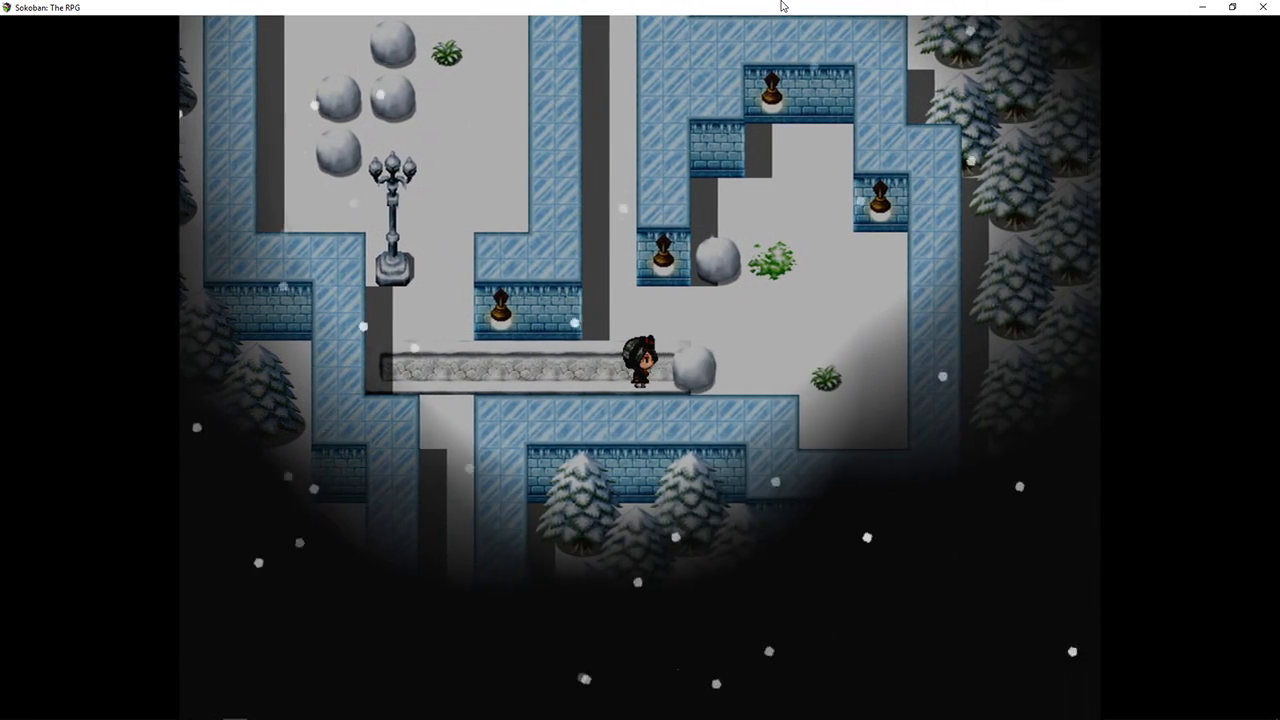
Step: Push boulders into the upper-right room so three snowballs ring the shrub, then walk back
key(Right)
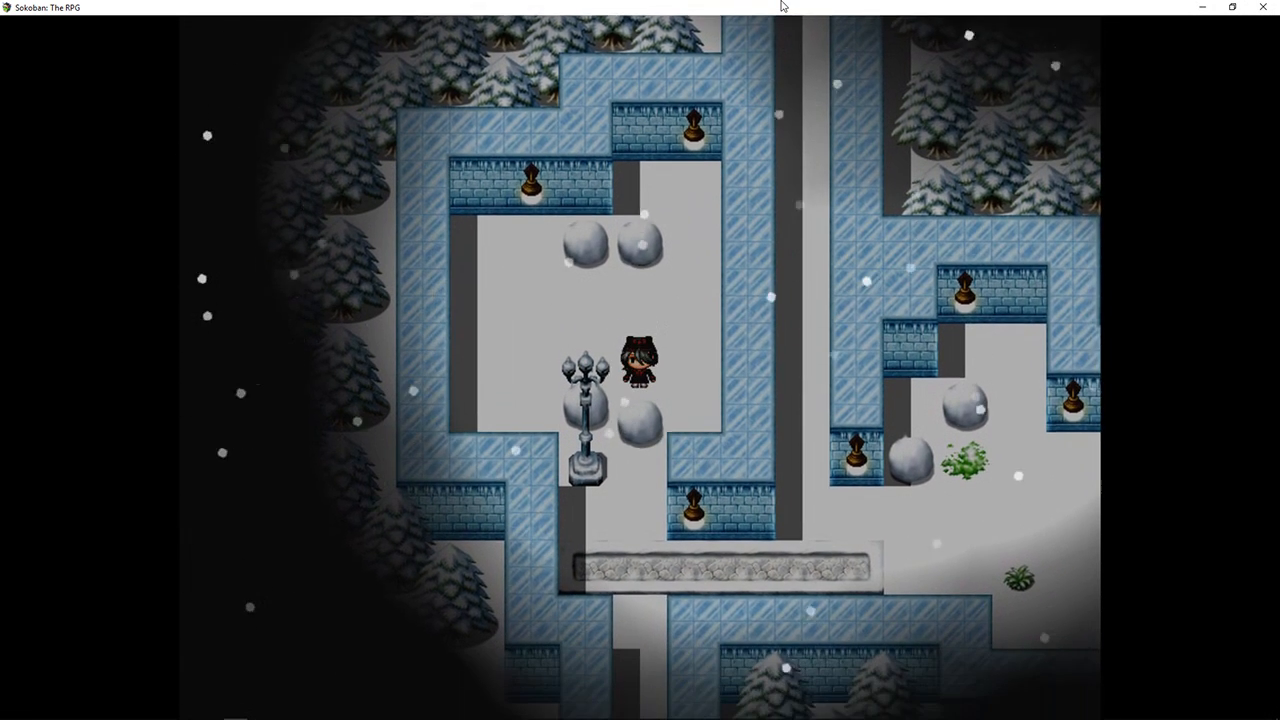
key(Down)
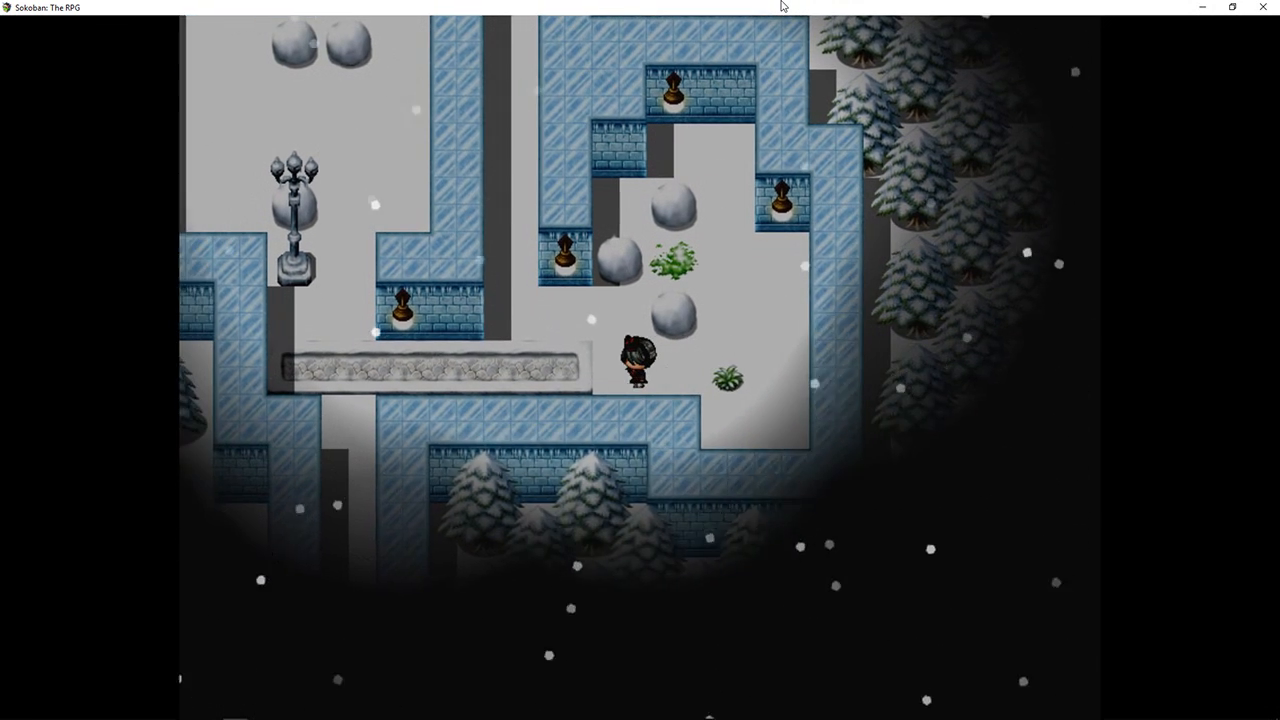
key(Up)
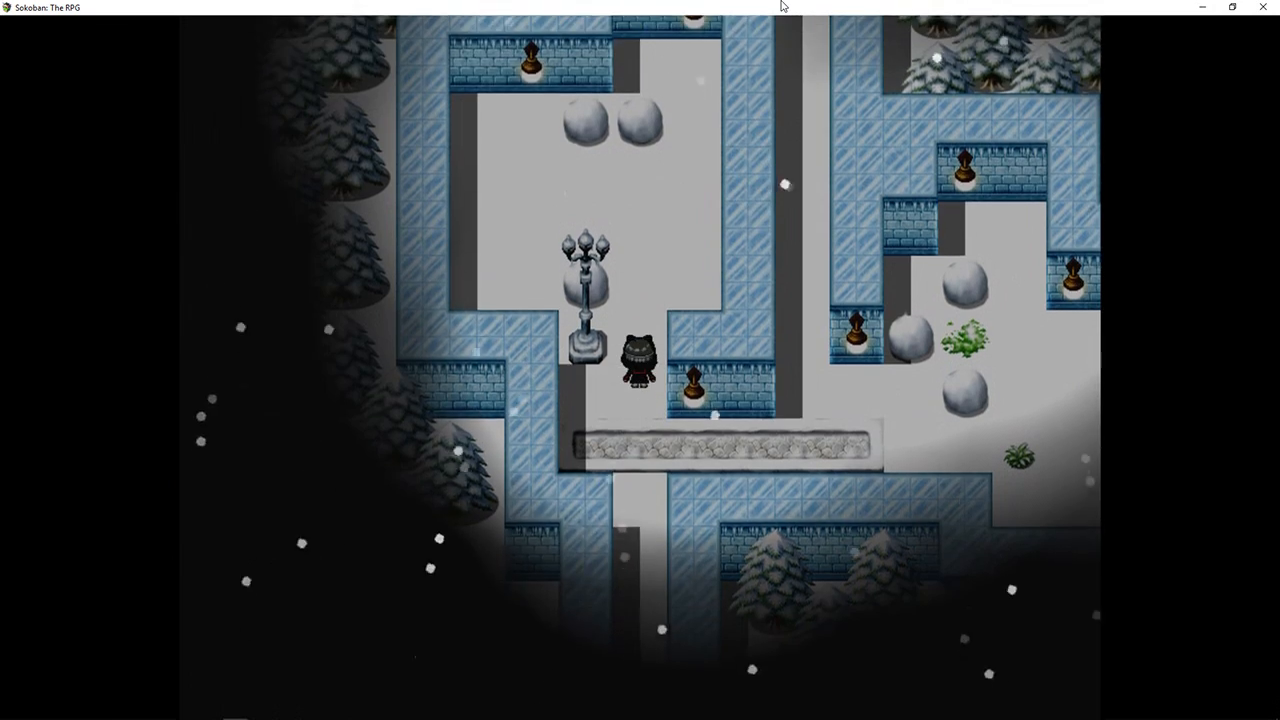
Step: Push the next boulder east along the path and up into the upper-right room
key(Up)
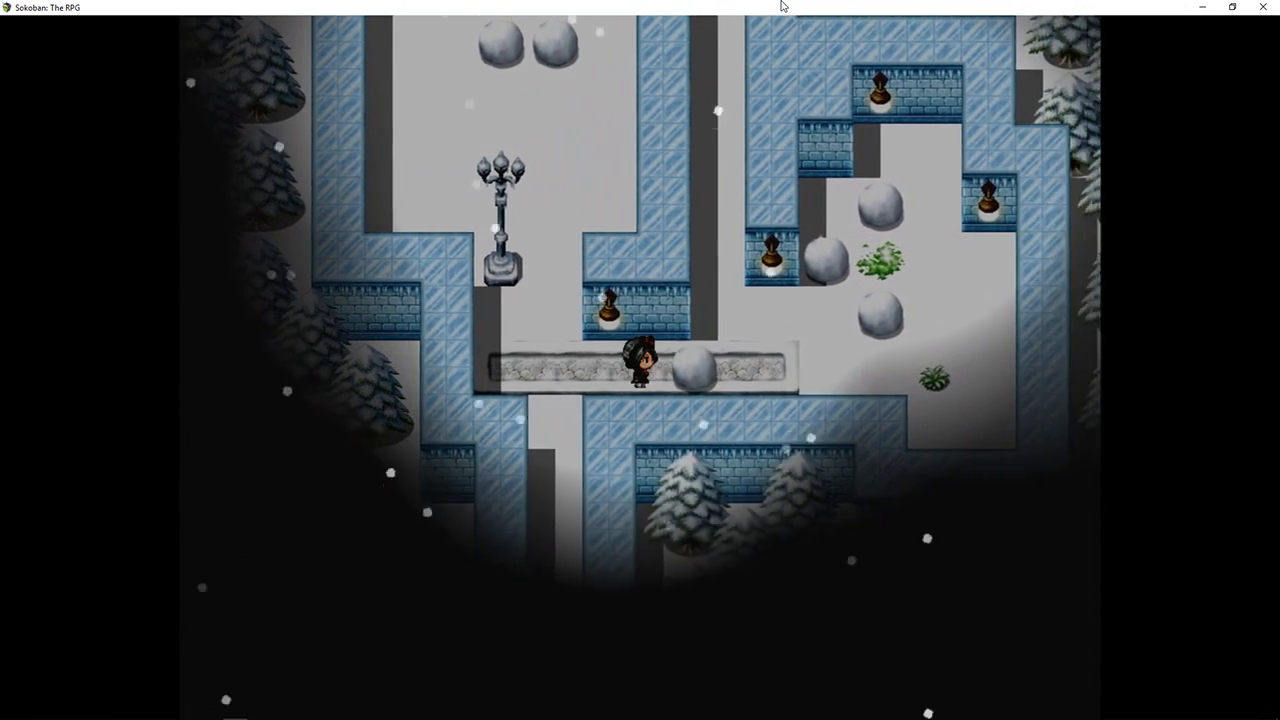
key(Right)
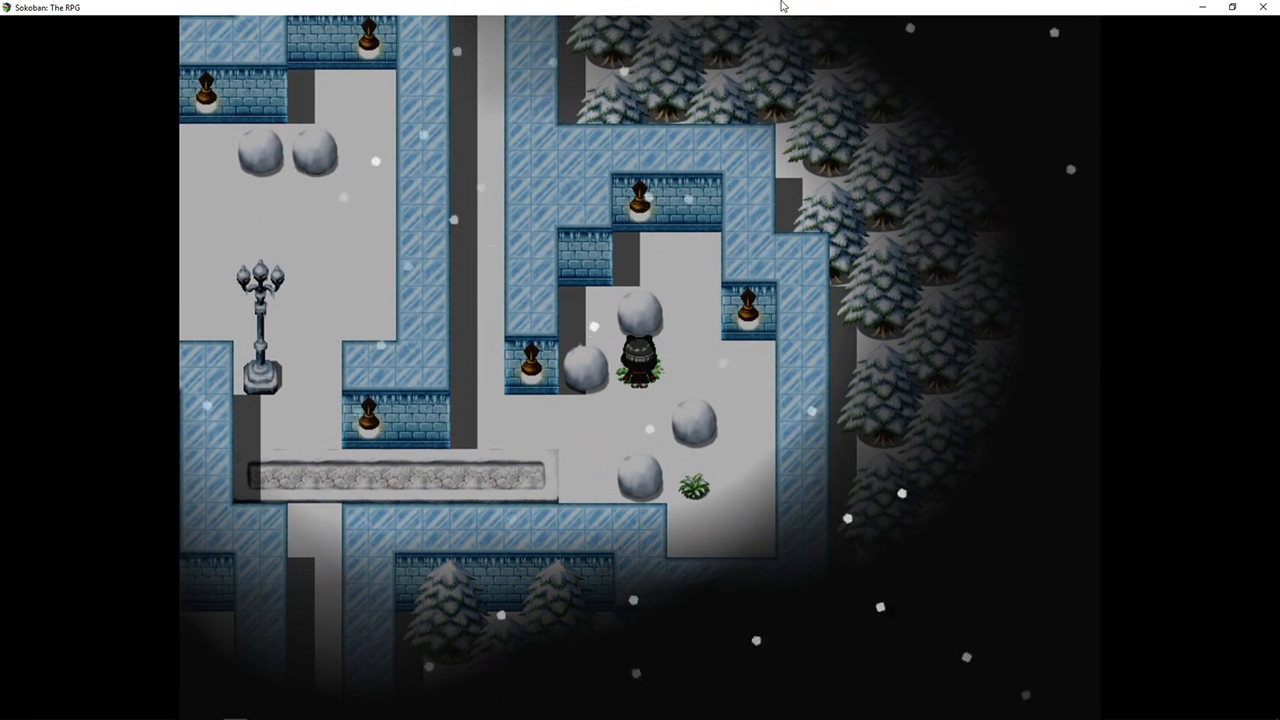
key(Right)
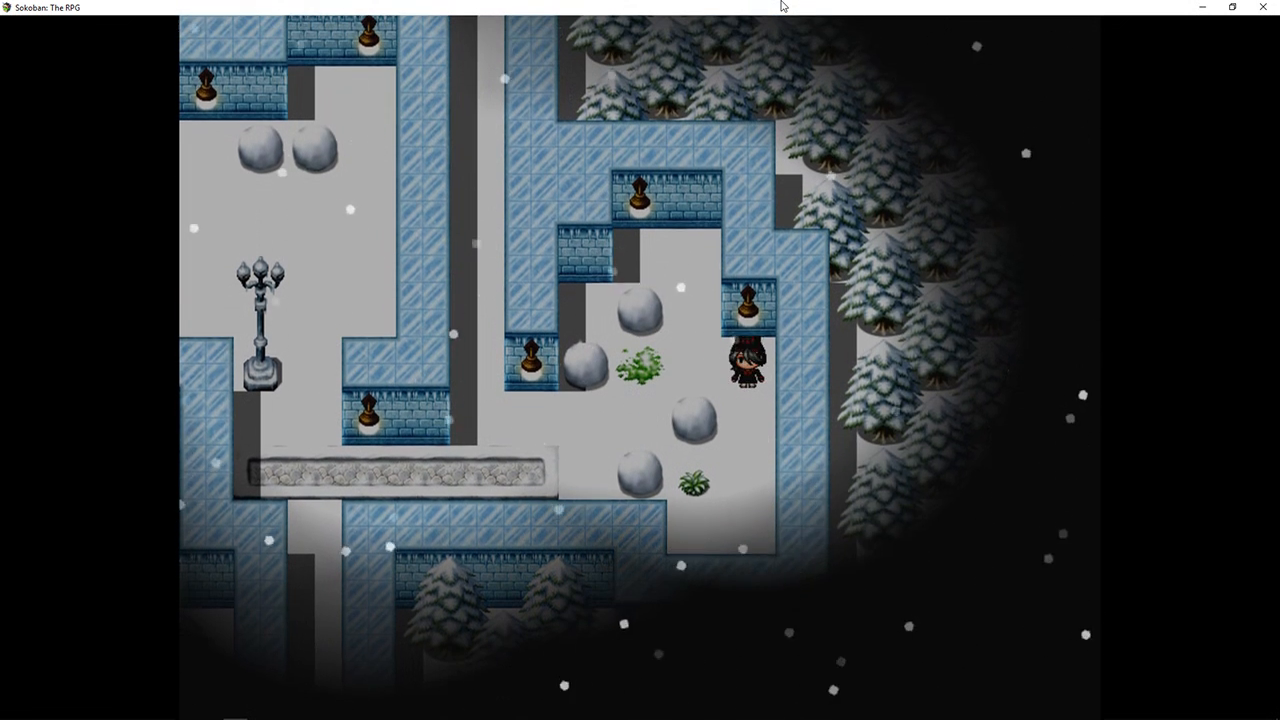
key(Down)
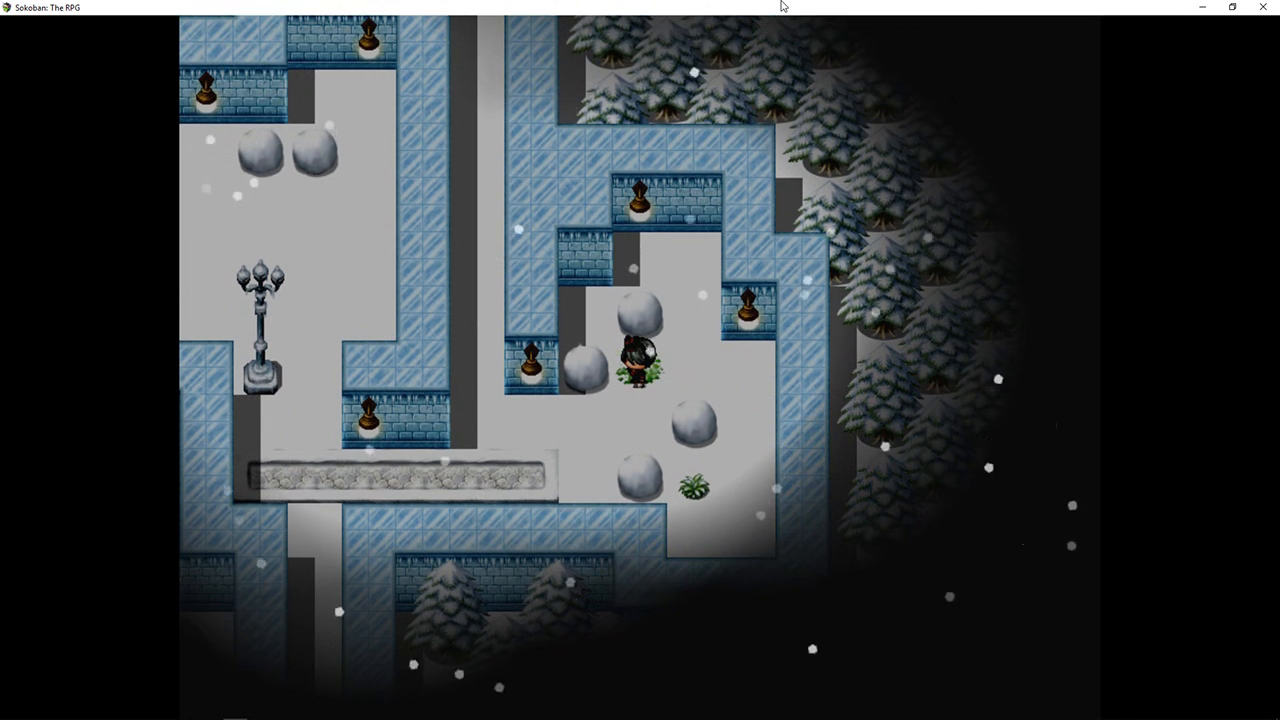
key(Down)
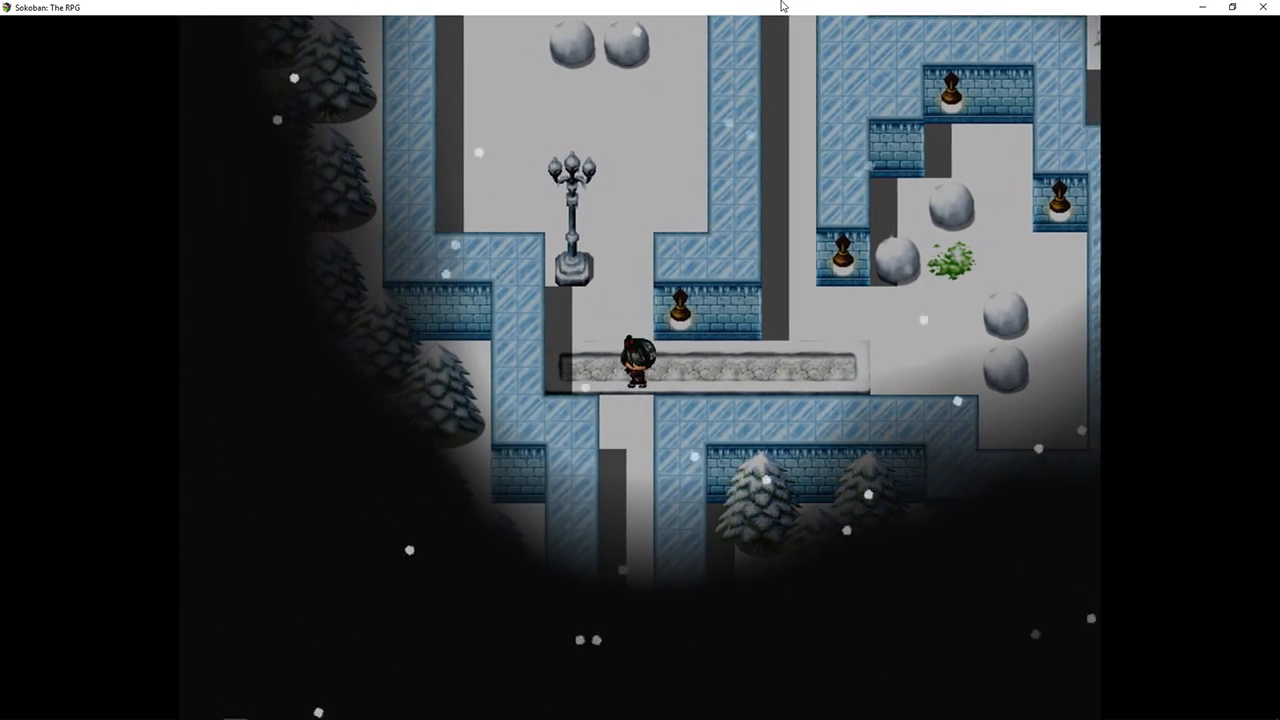
Step: Walk around the lamppost room into the right-hand room and rearrange its snow boulders
key(Up)
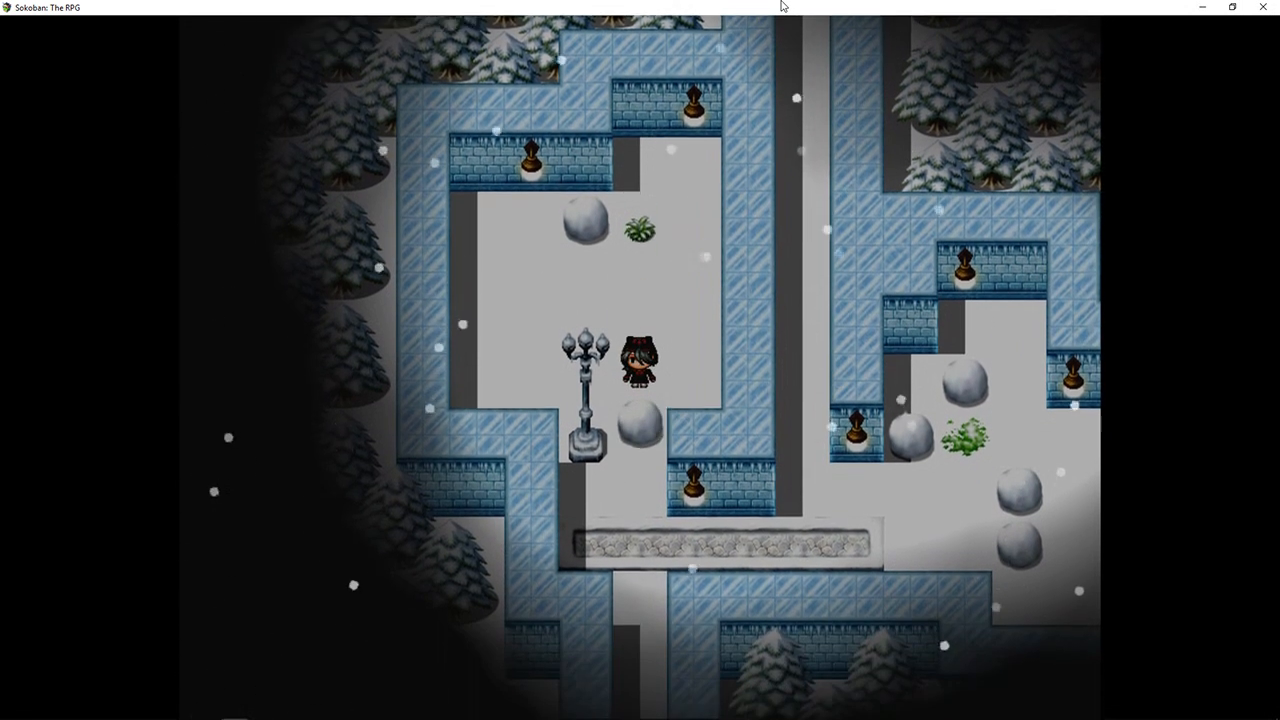
key(Down)
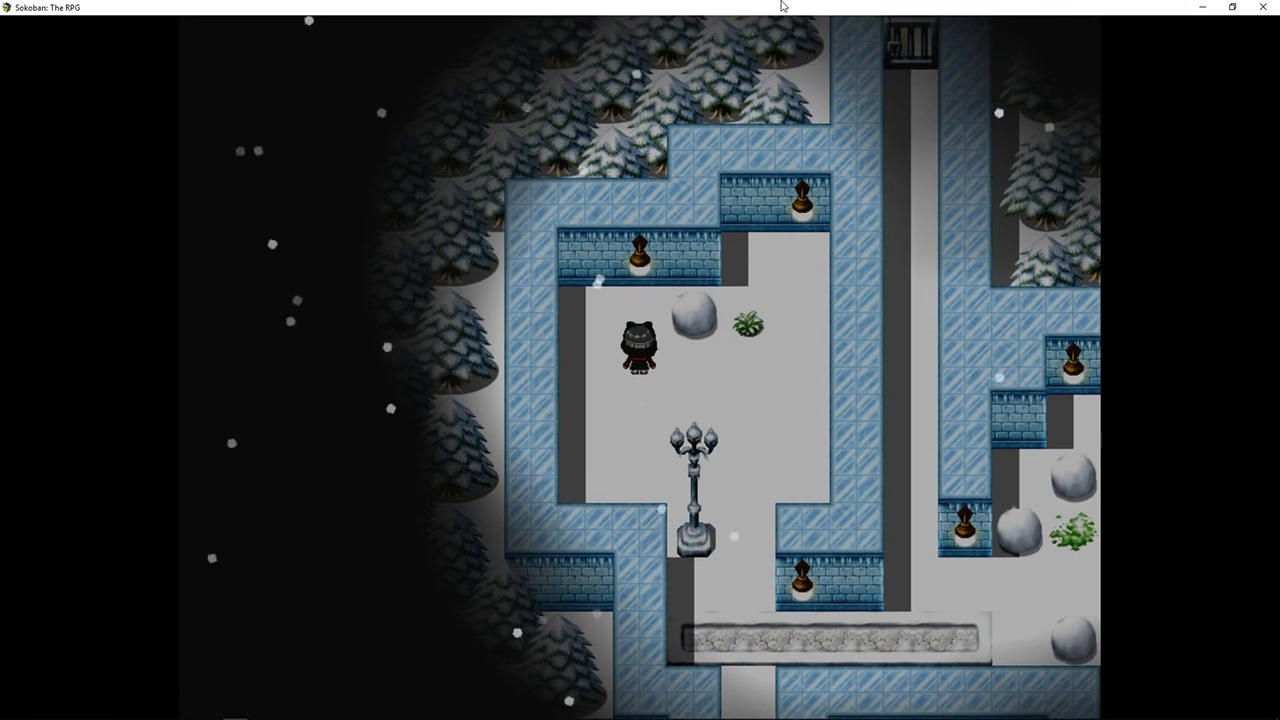
key(Up)
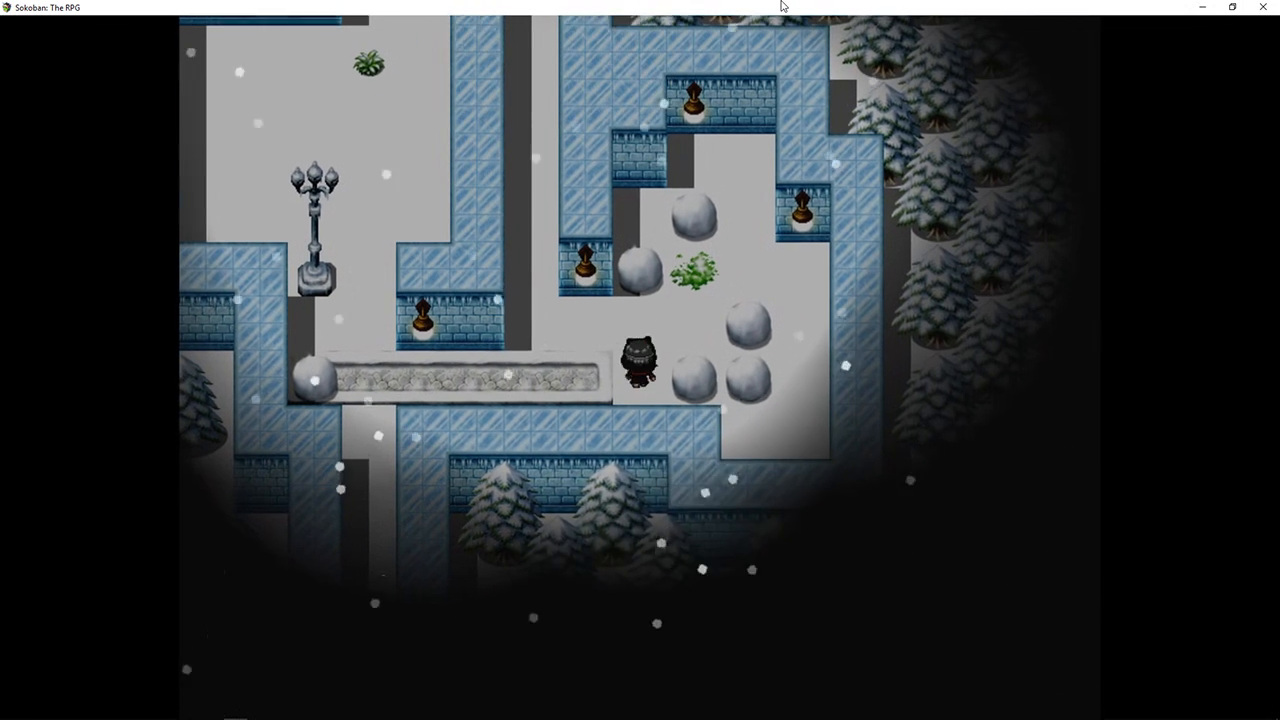
key(Right)
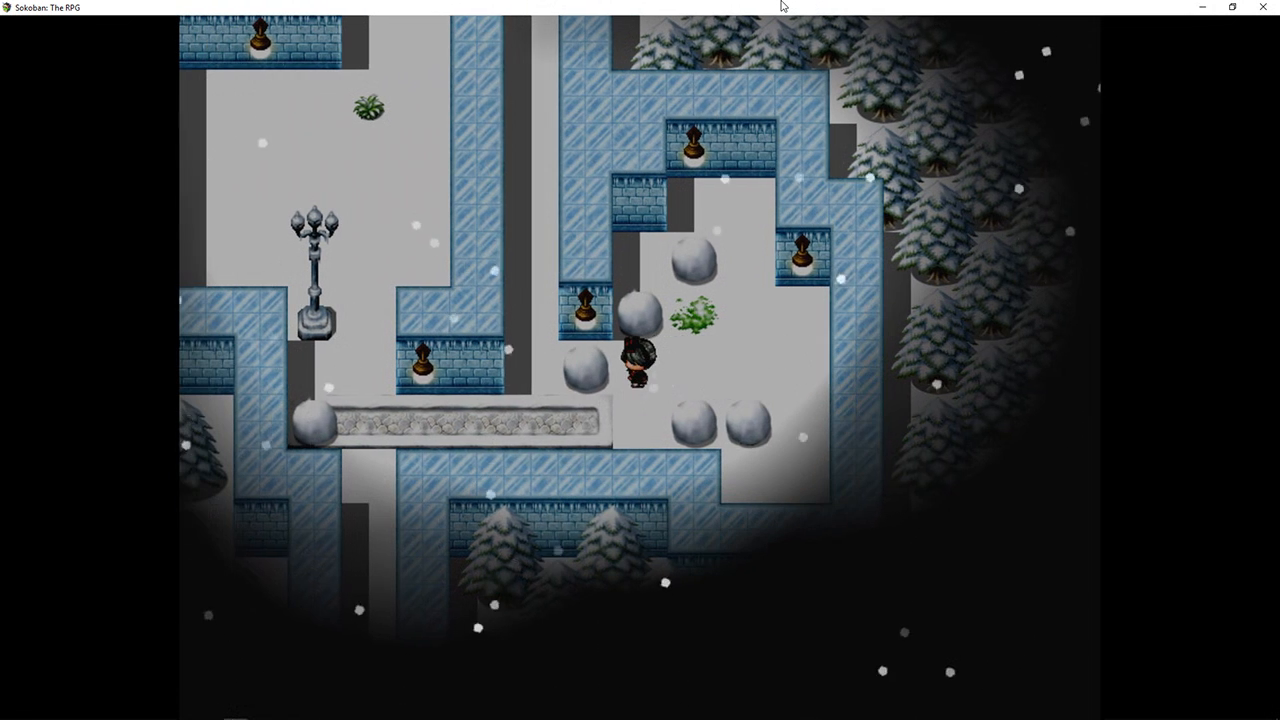
key(Right)
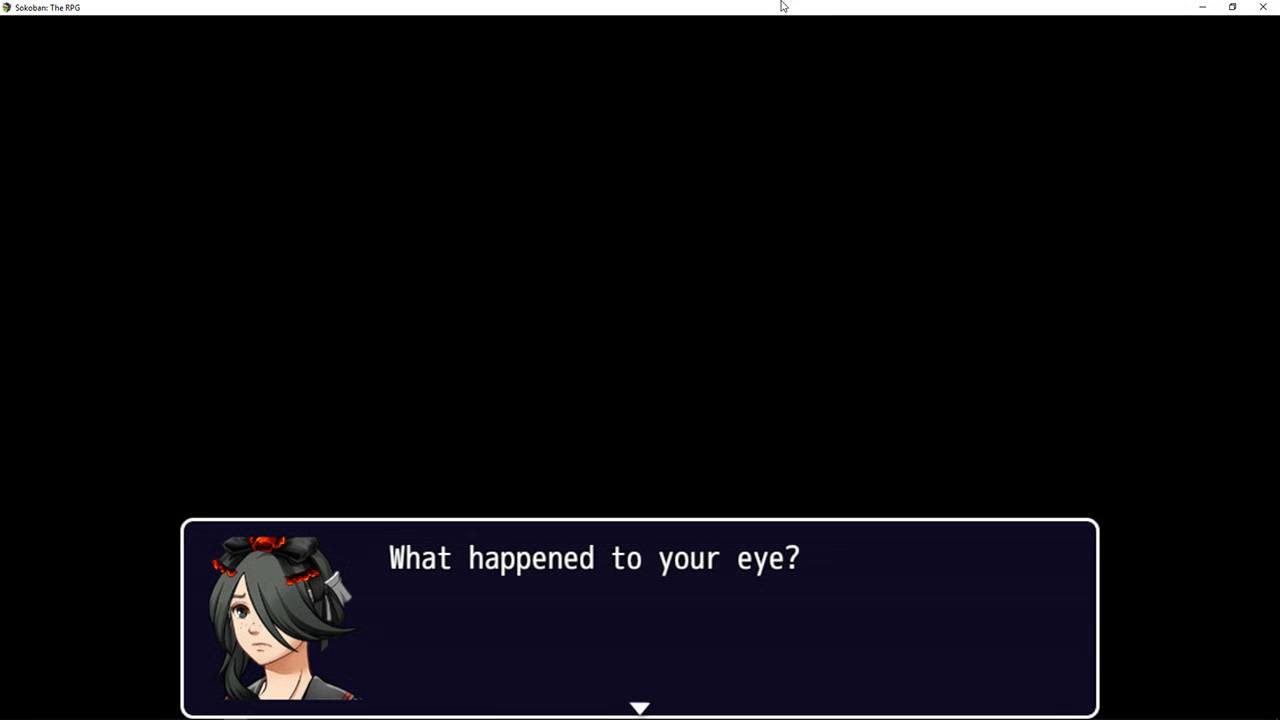
Step: Advance the story conversation about the hero's eye
click(640, 615)
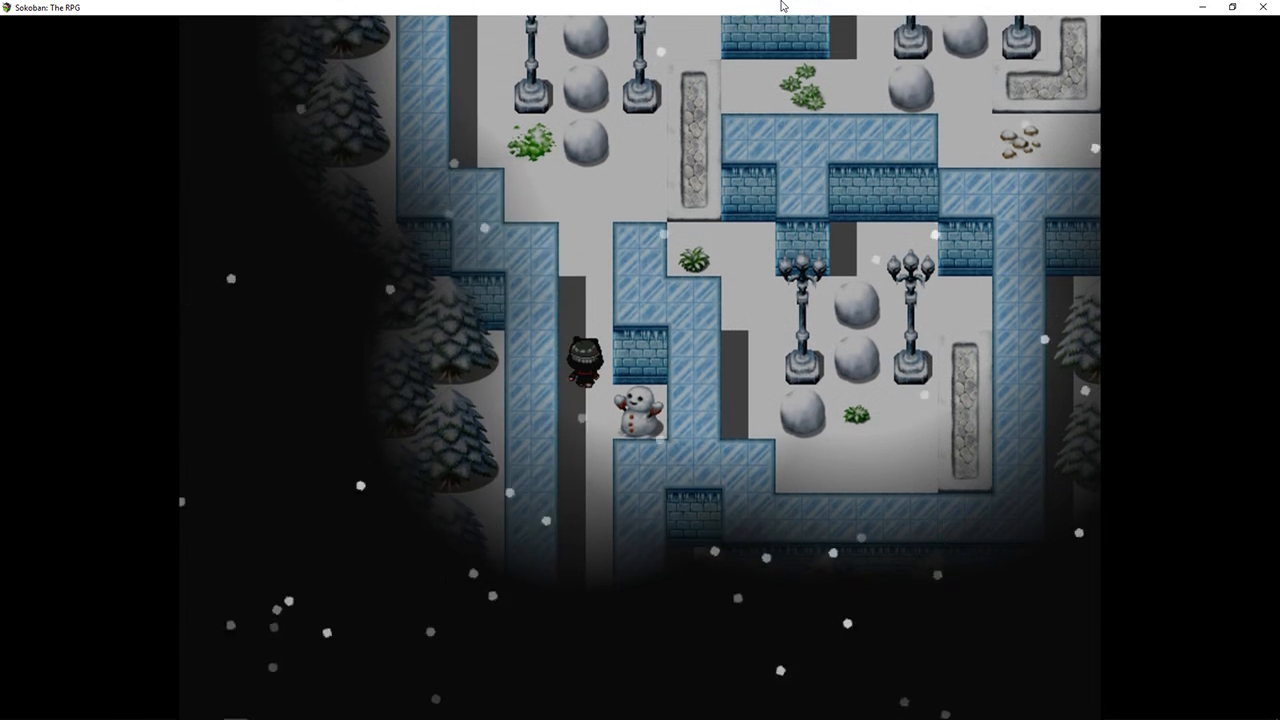
Step: Walk into the lower lamppost room and set its three boulders in a column between the lampposts
key(Up)
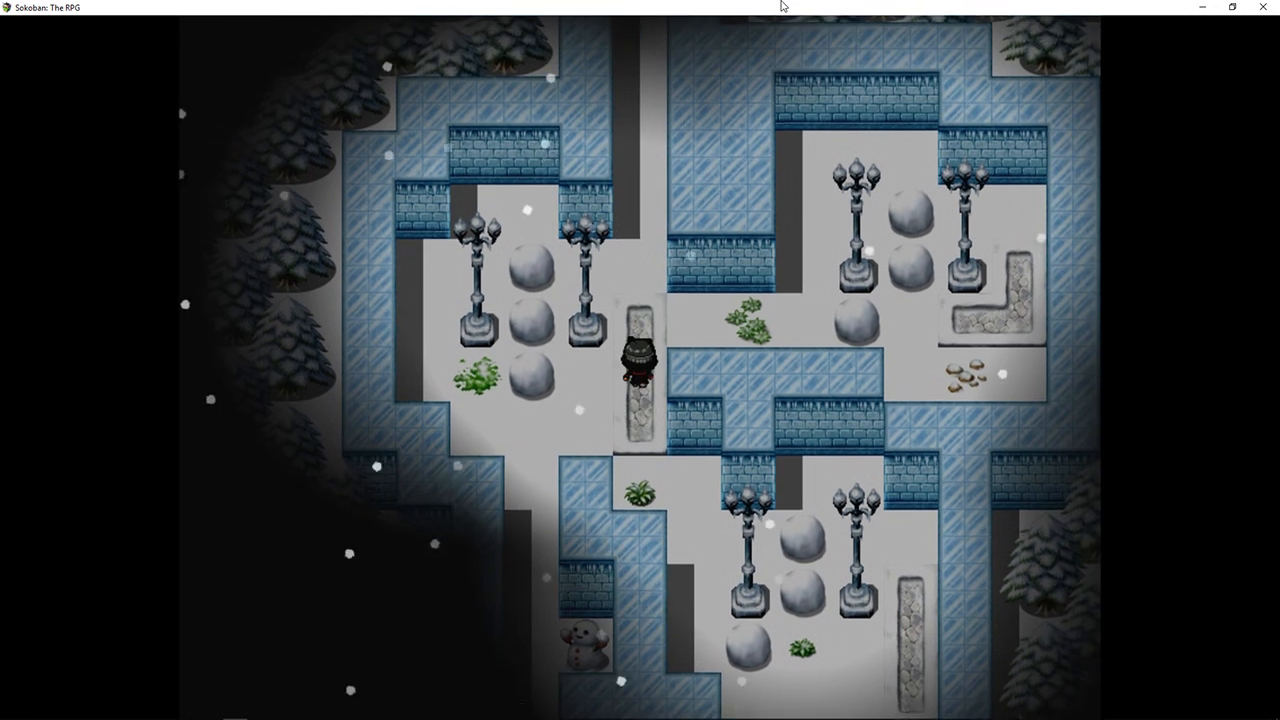
key(Right)
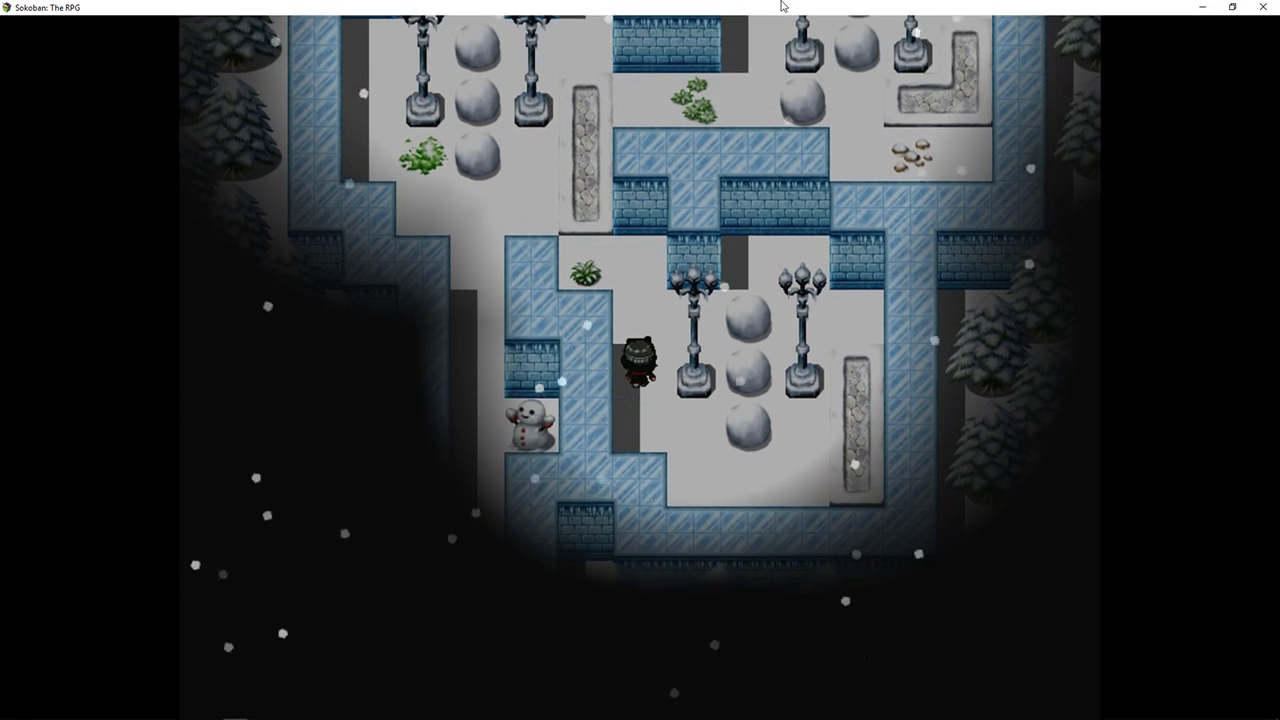
Step: Leave and re-enter the lower room, moving its three boulders against the eastern stone strip
key(Up)
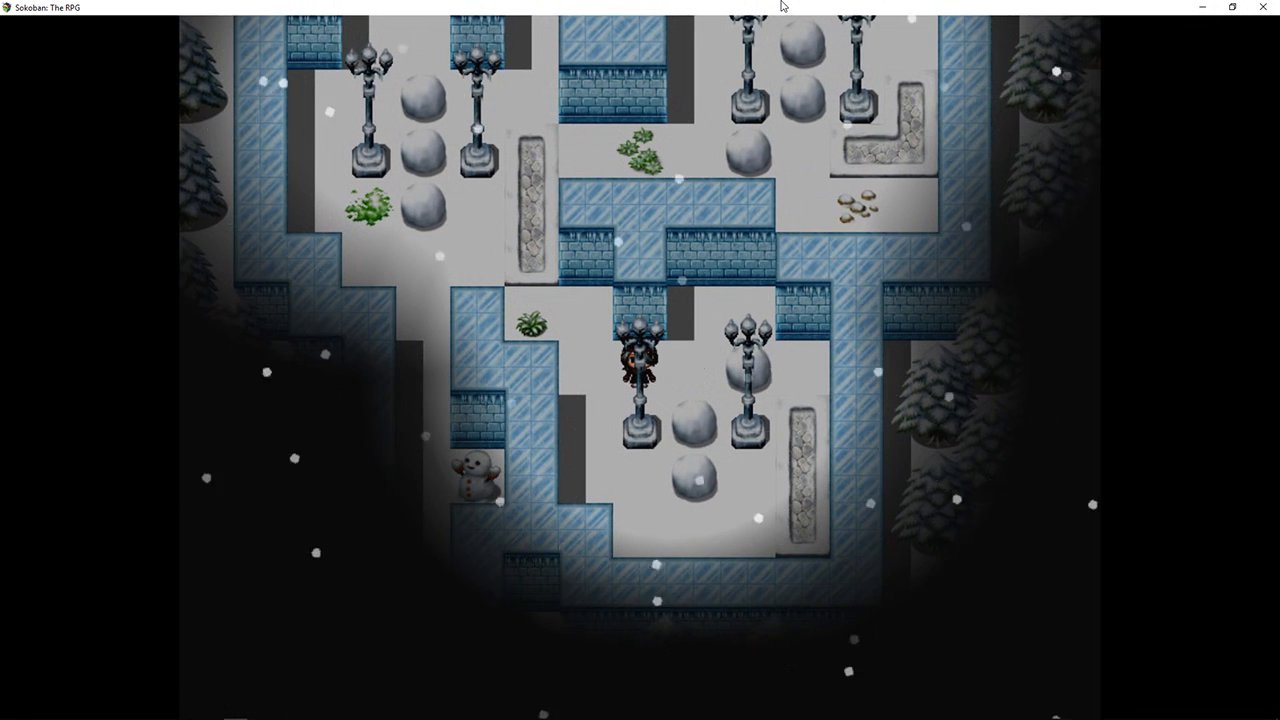
key(Down)
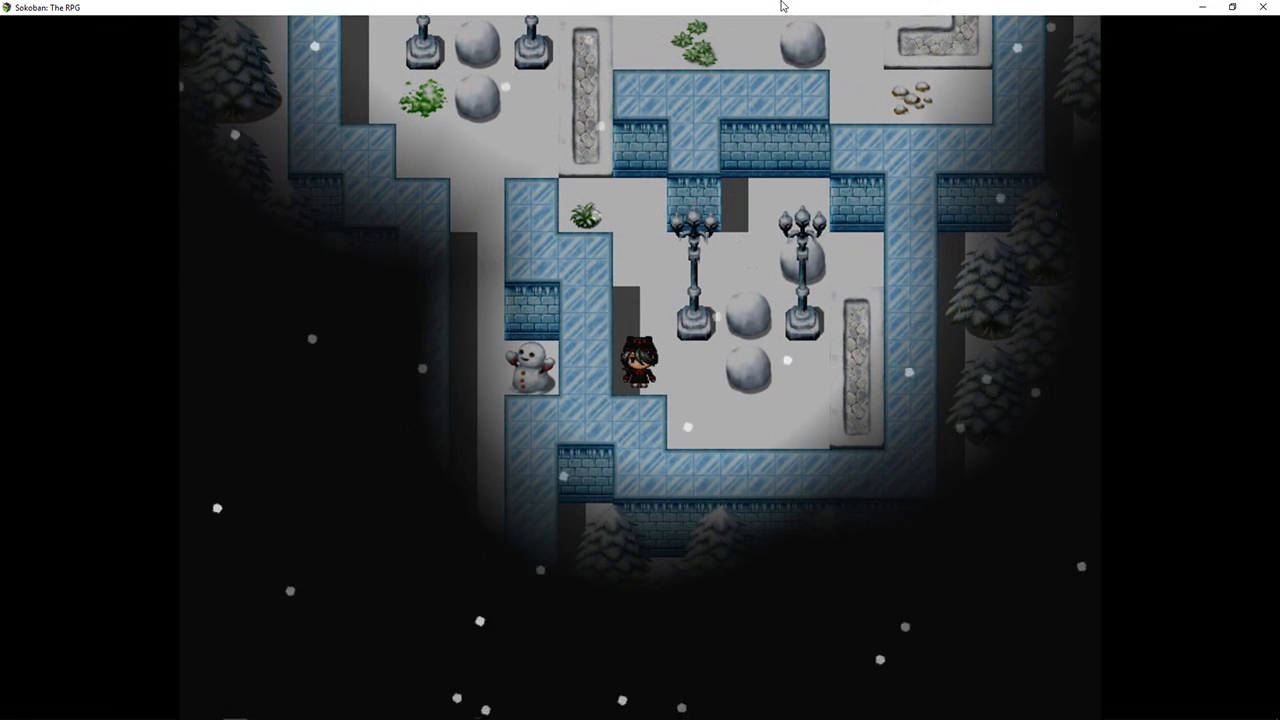
key(Right)
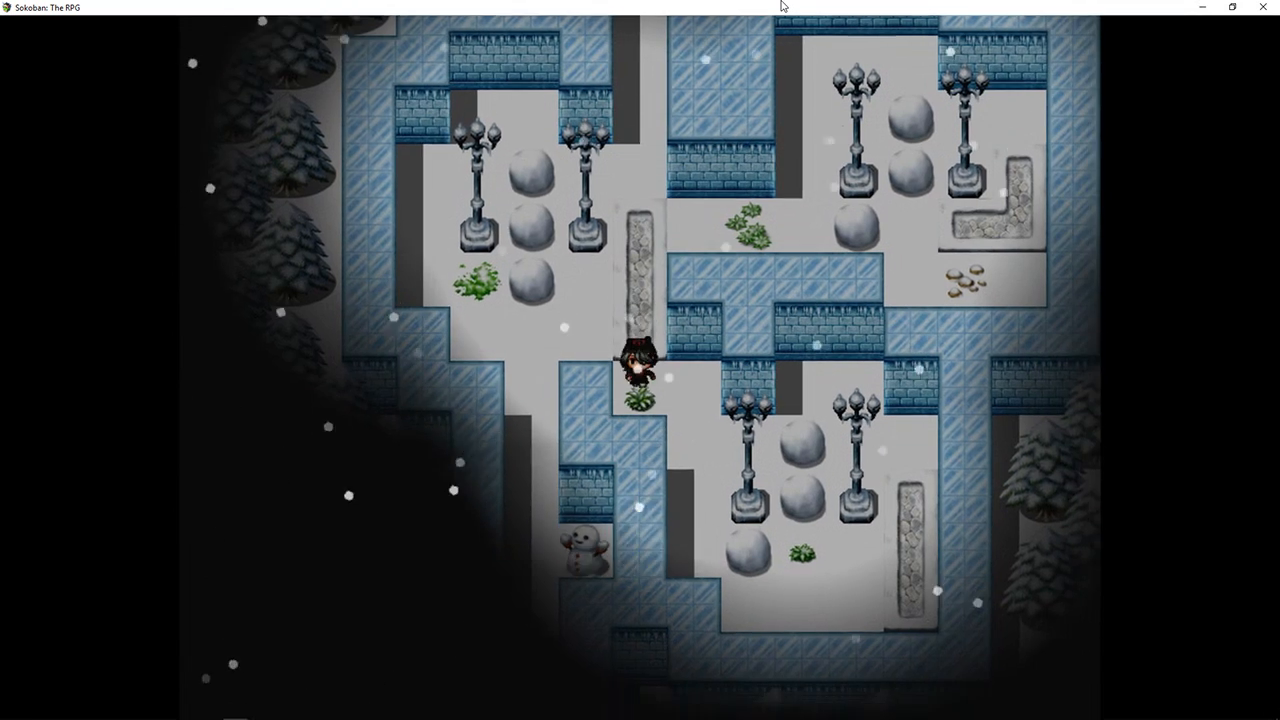
key(down)
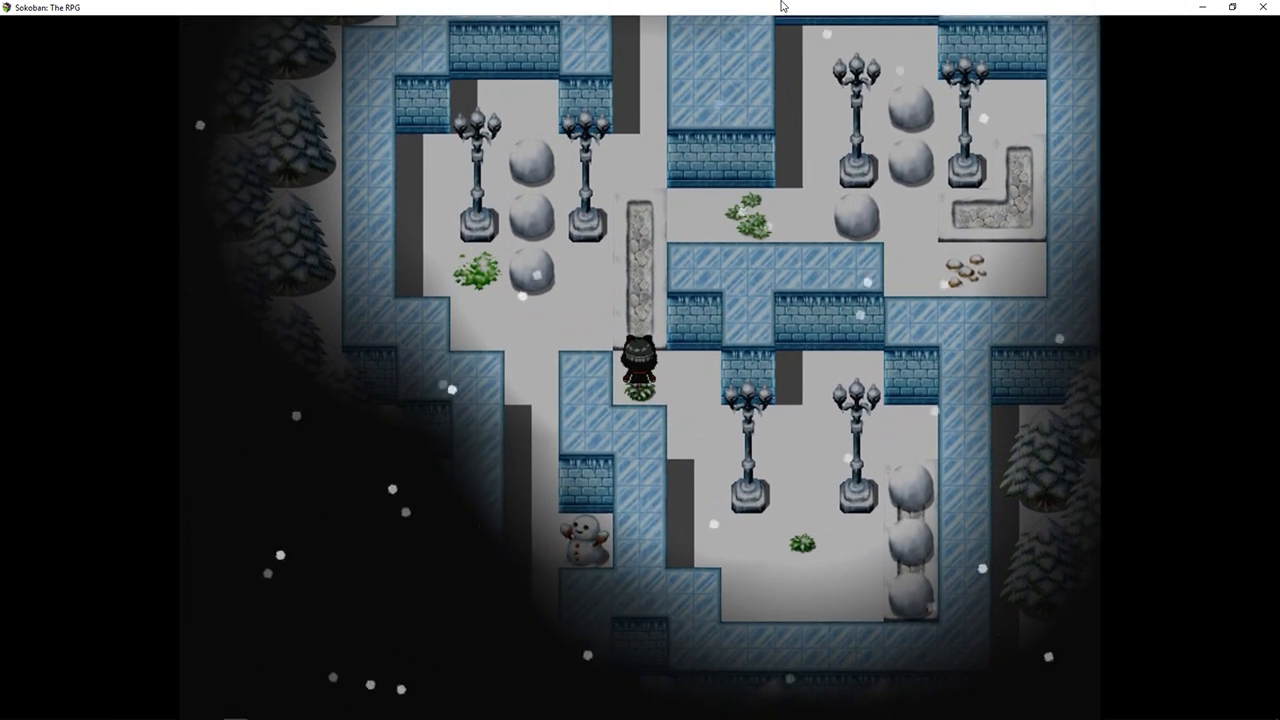
Step: Push two upper-right room boulders against the L-shaped ledge, leaving the third by a lamppost
key(Up)
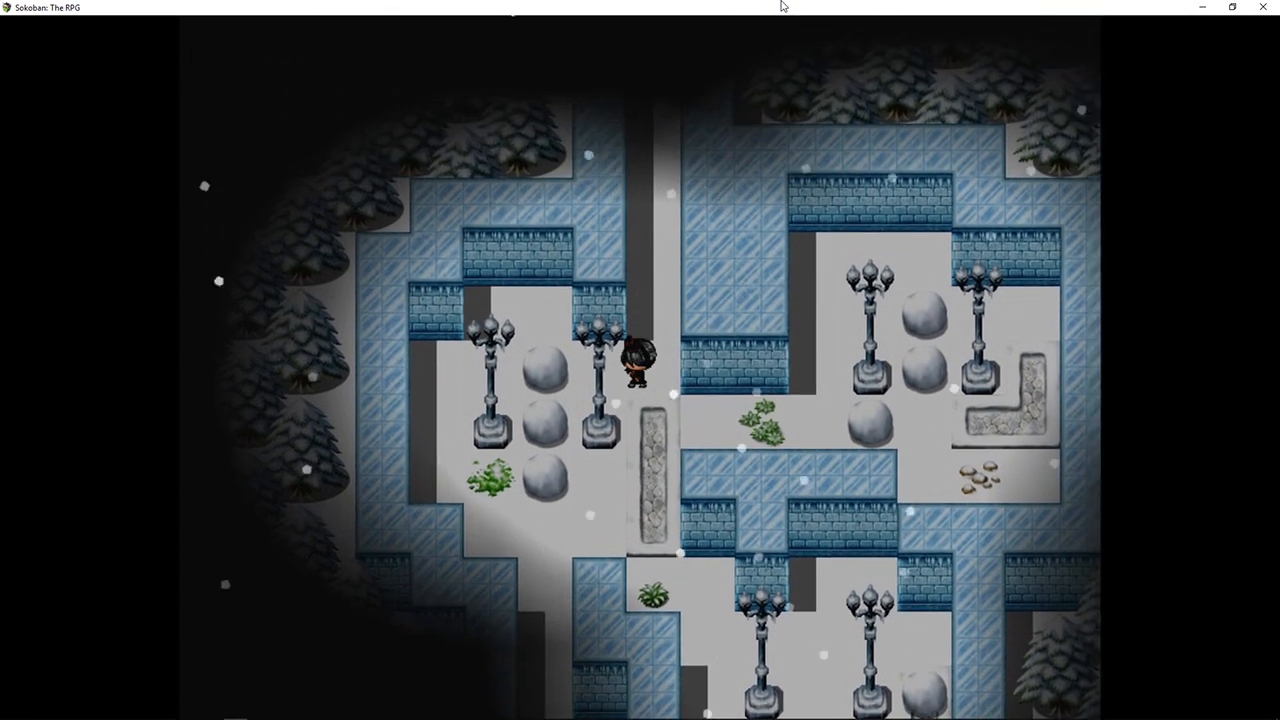
key(Up)
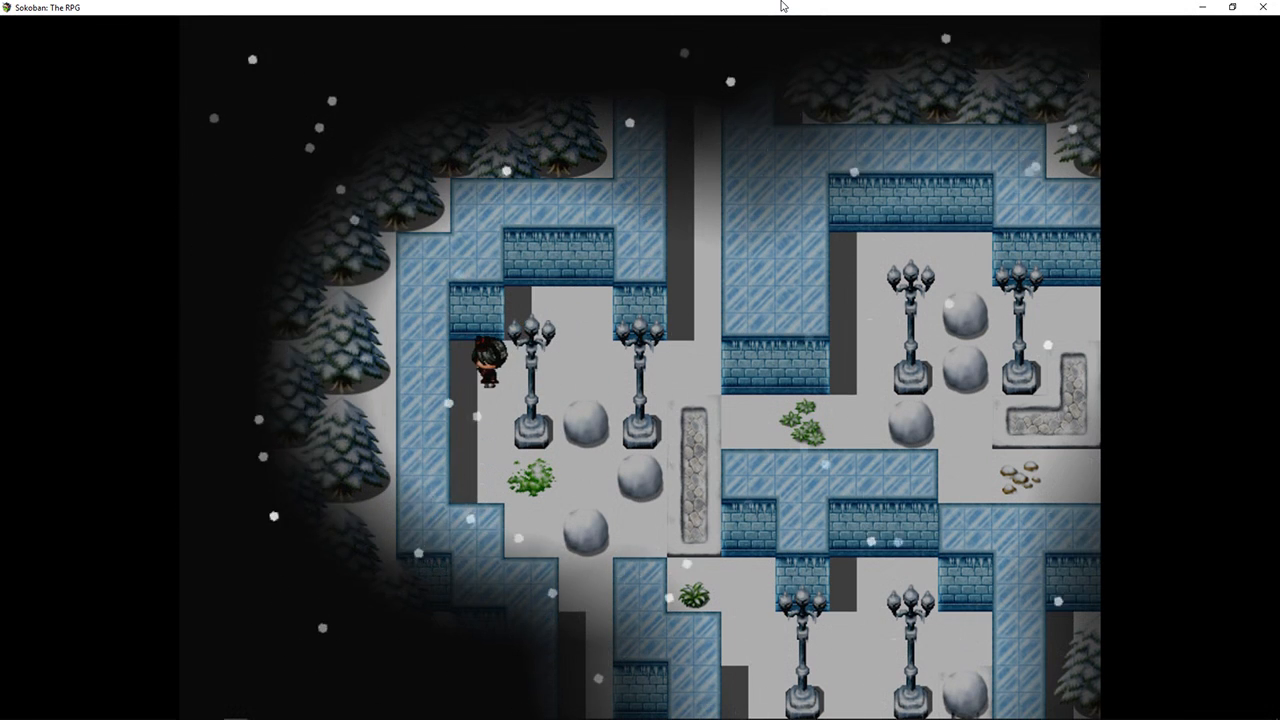
key(Right)
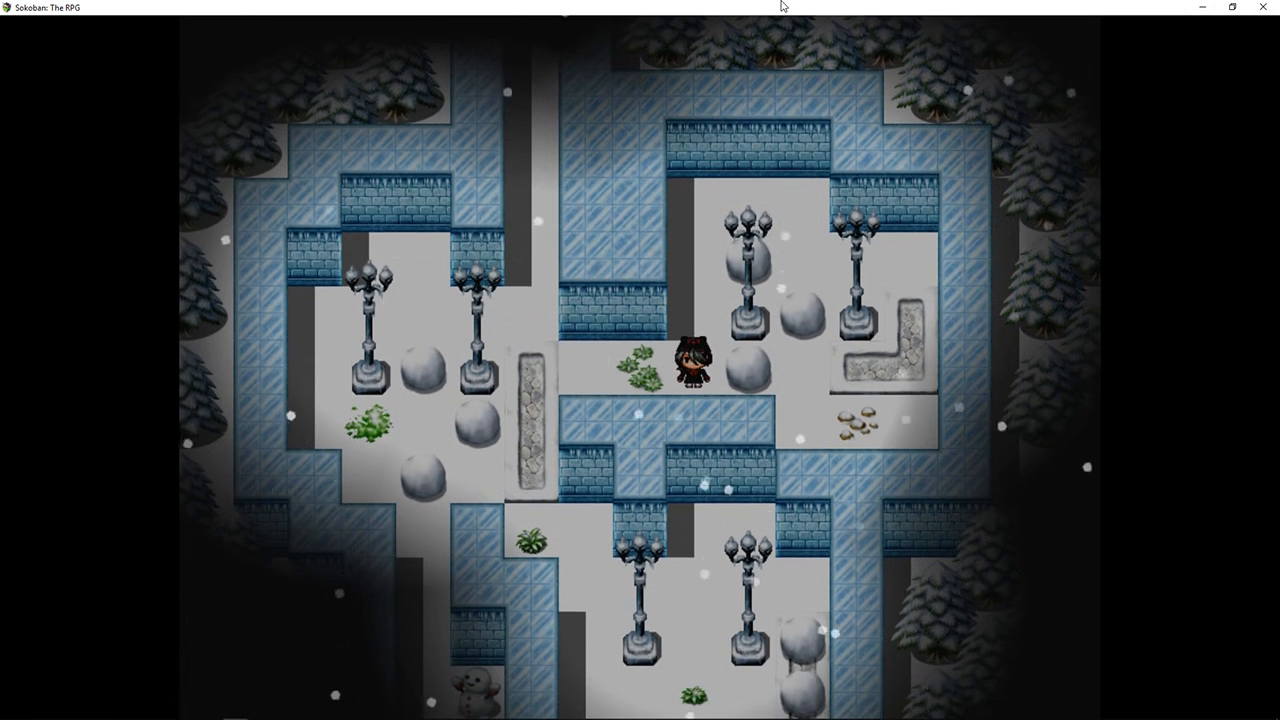
key(Right)
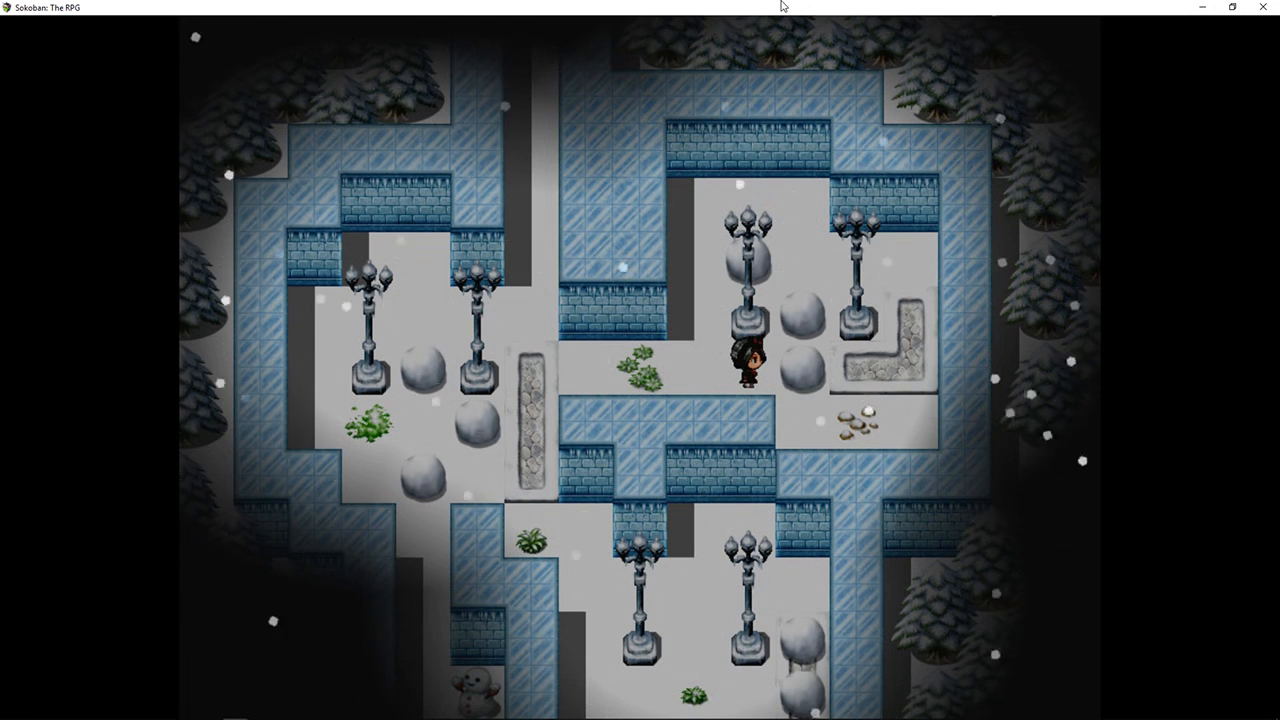
key(Right)
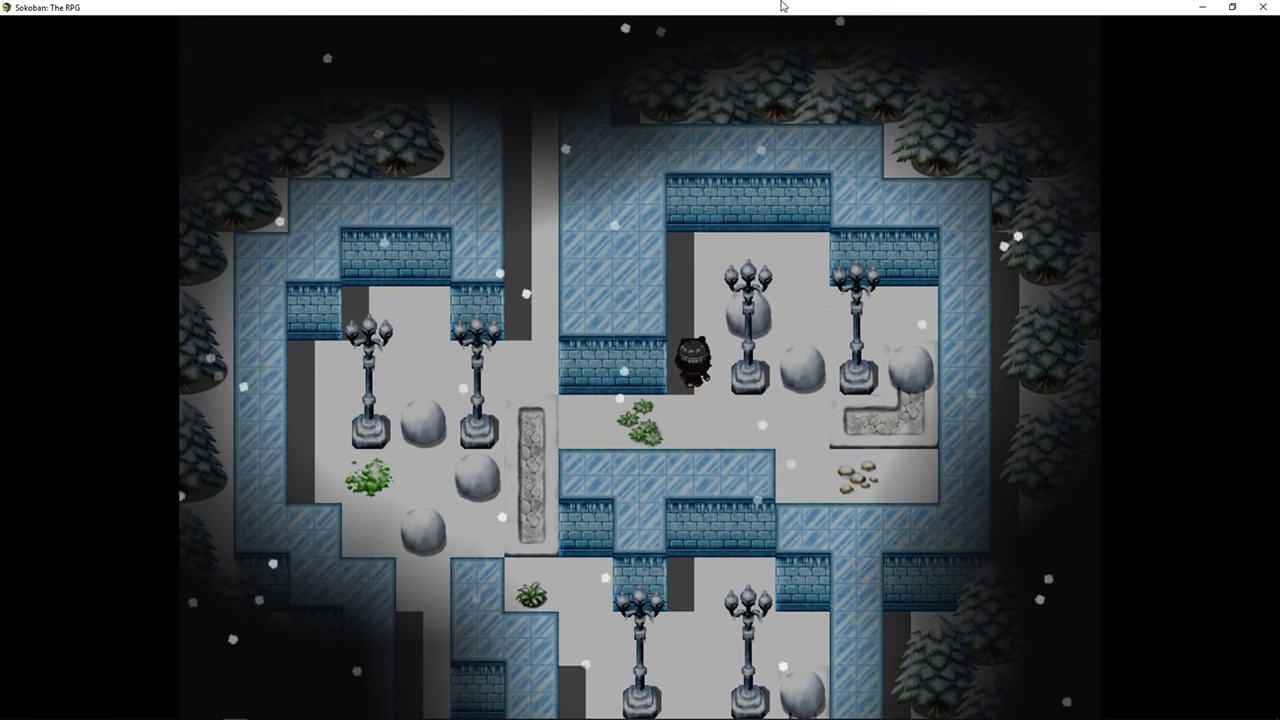
key(Up)
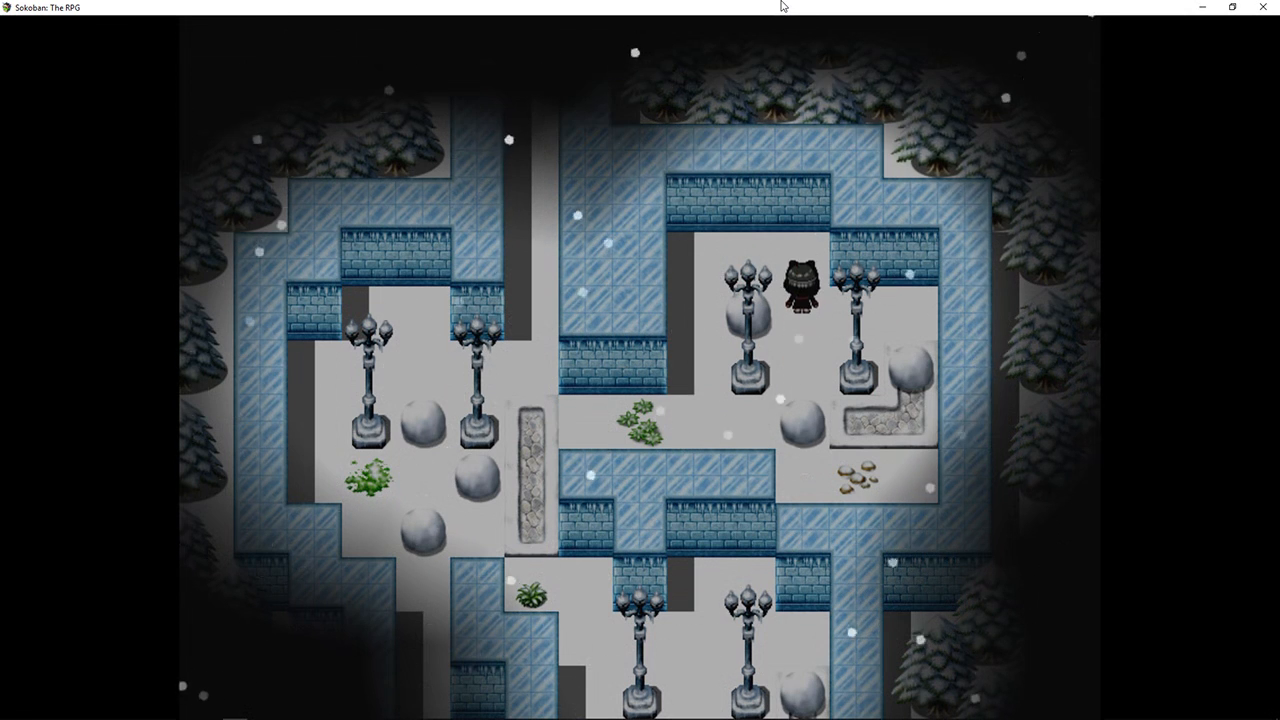
key(Down)
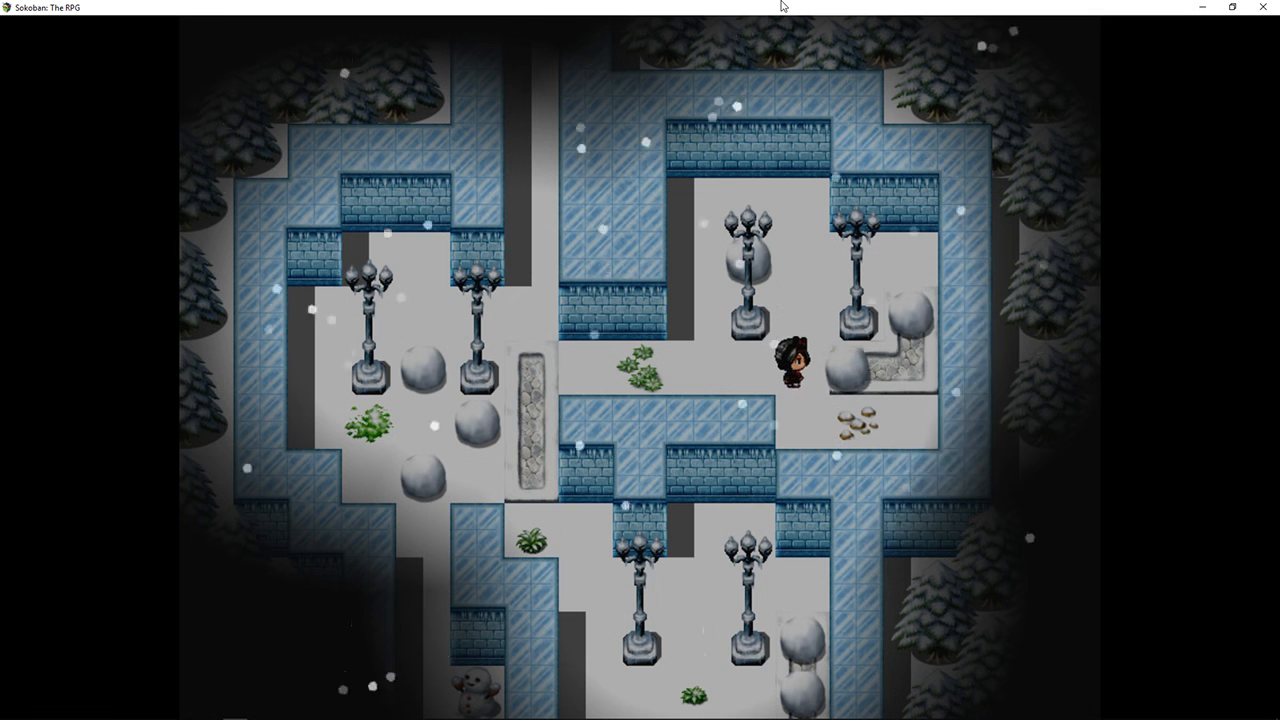